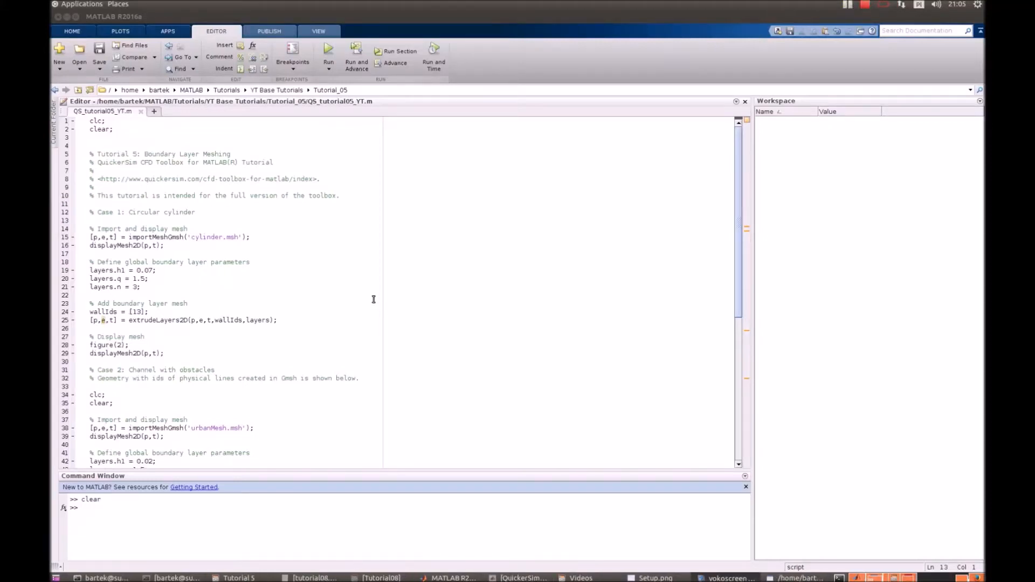
mouse_move(187, 173)
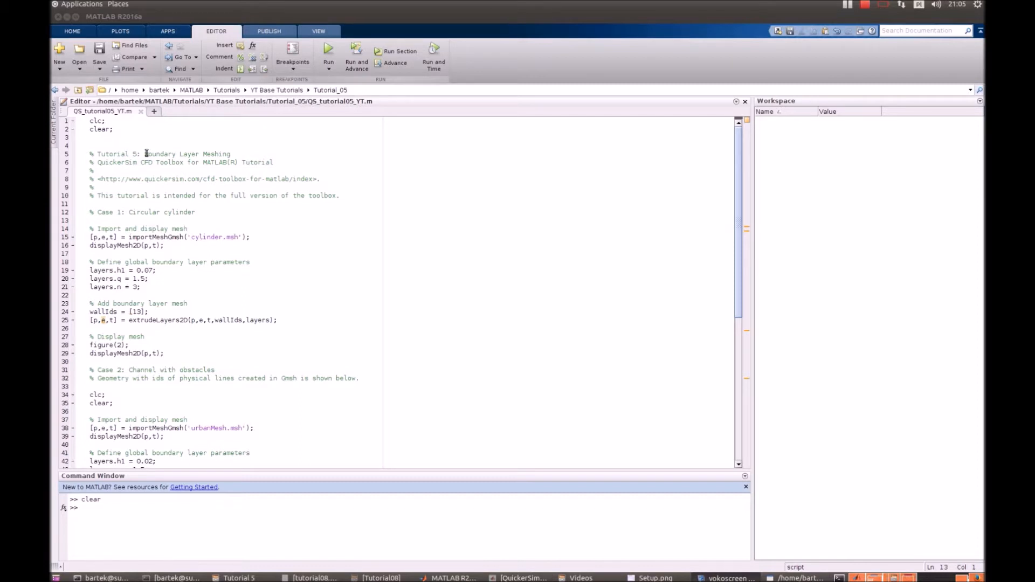
mouse_move(180, 178)
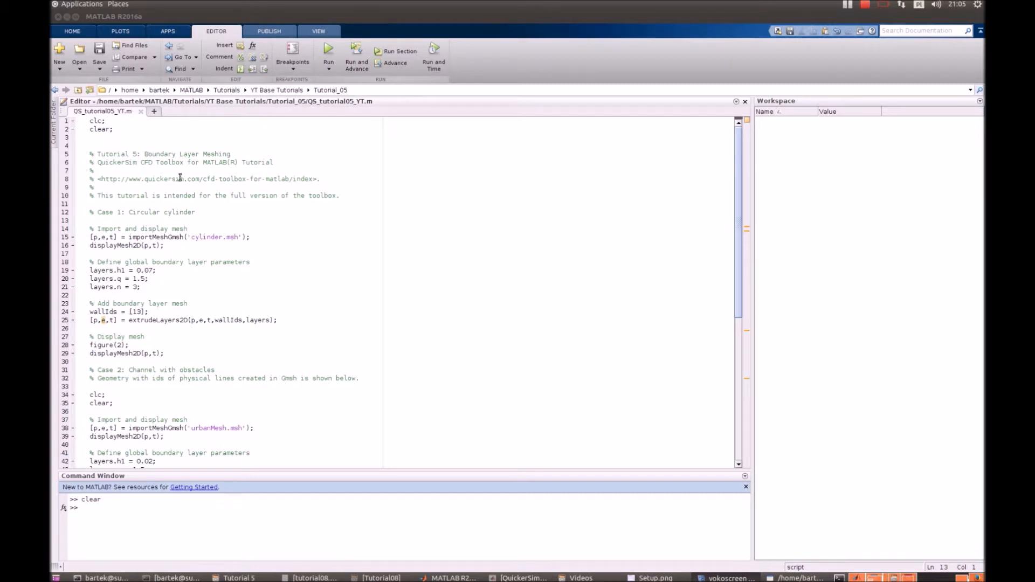
Scroll through the script to the cylinder mesh import and display lines.
scroll(down, 3)
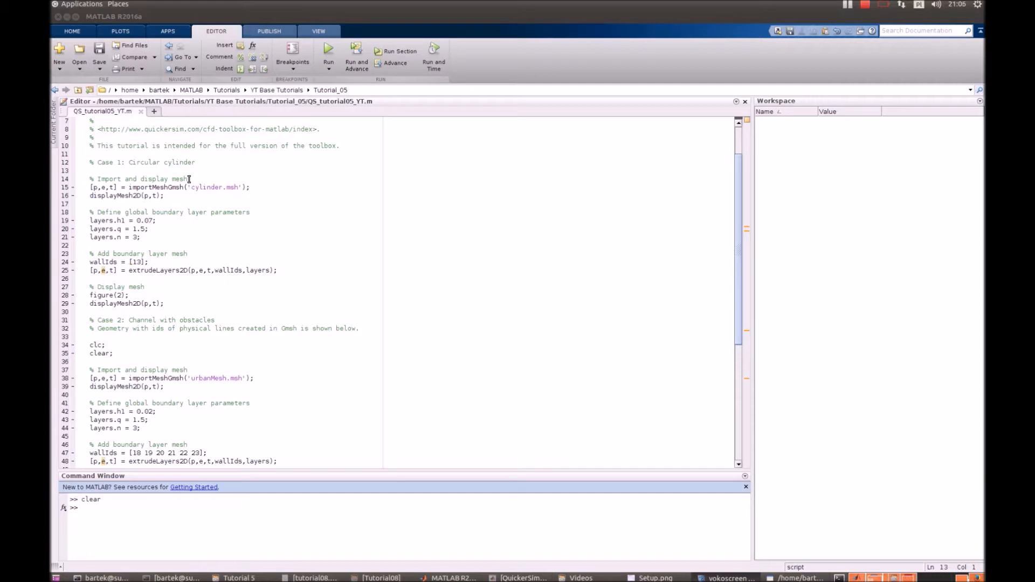
scroll(up, 3)
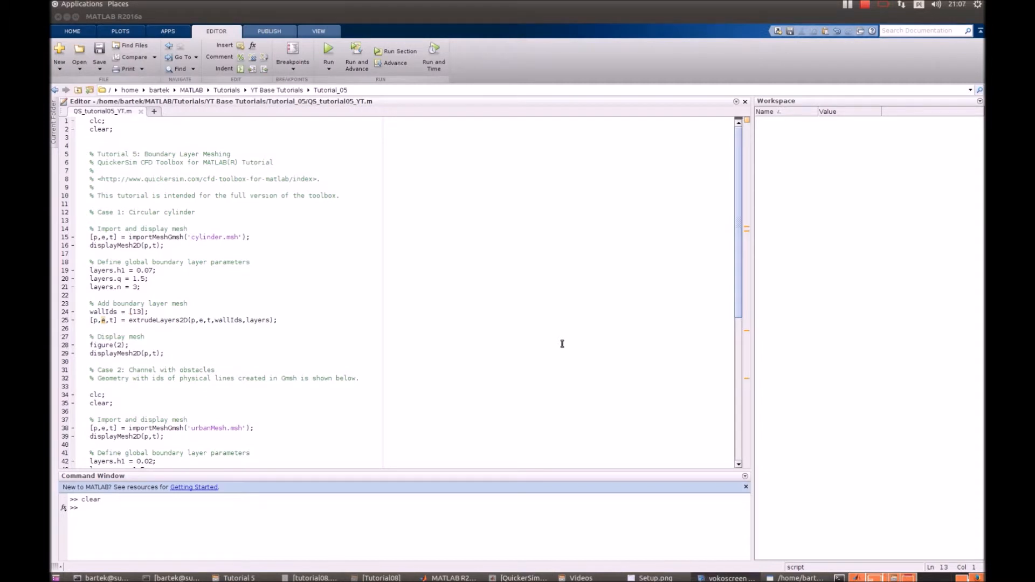
mouse_move(295, 261)
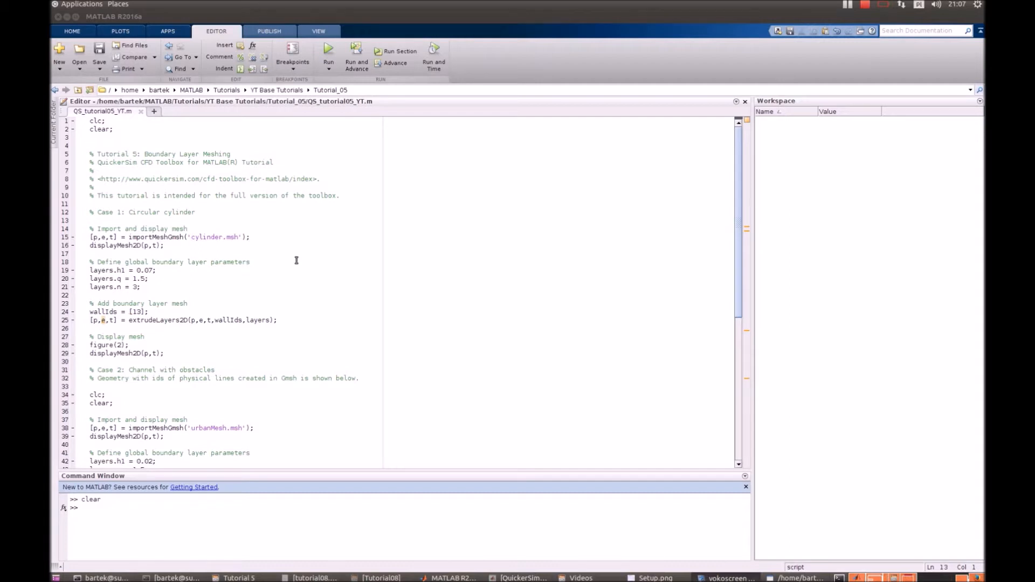
mouse_move(256, 252)
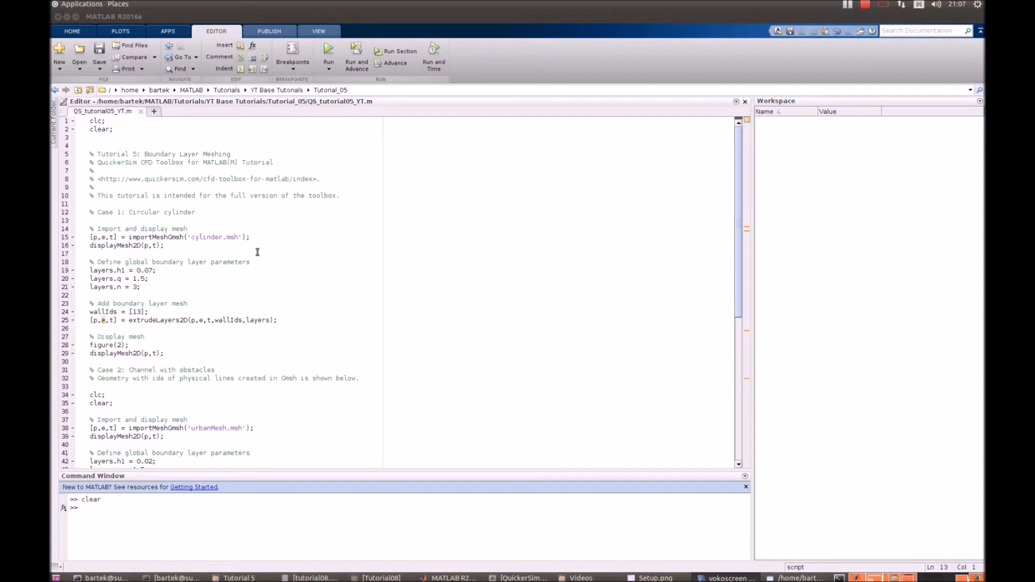
mouse_move(228, 243)
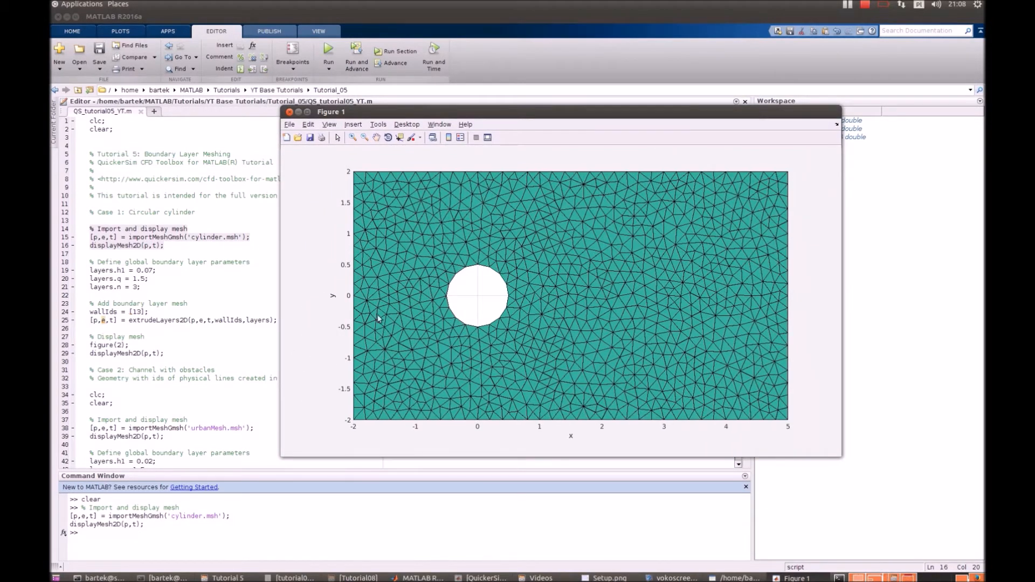
mouse_move(763, 298)
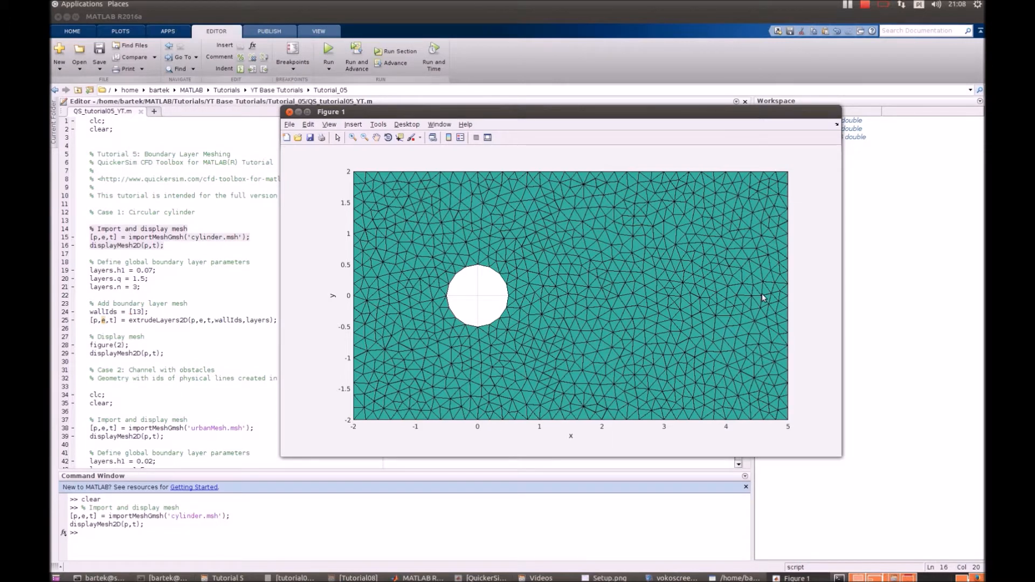
mouse_move(424, 289)
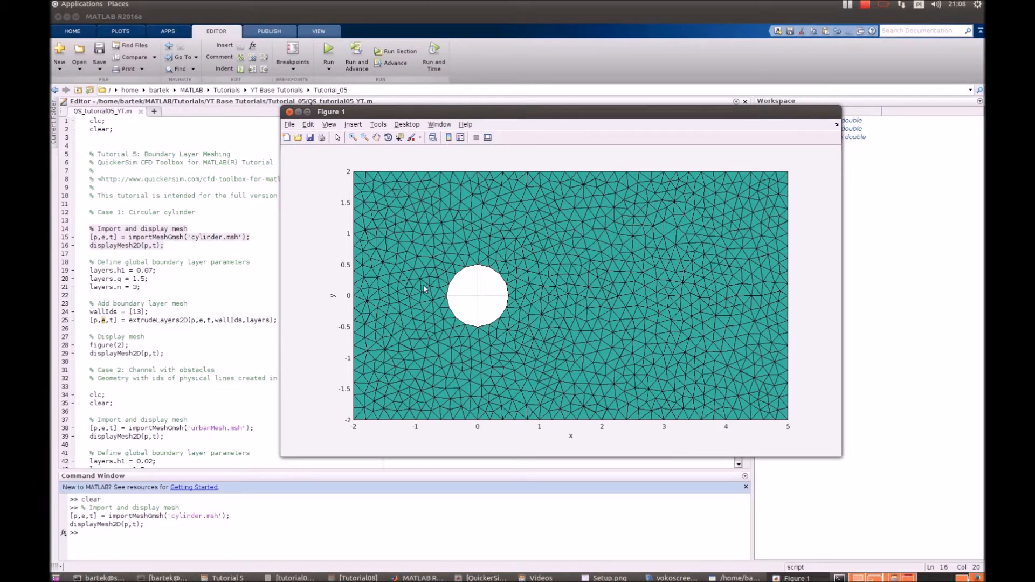
mouse_move(507, 286)
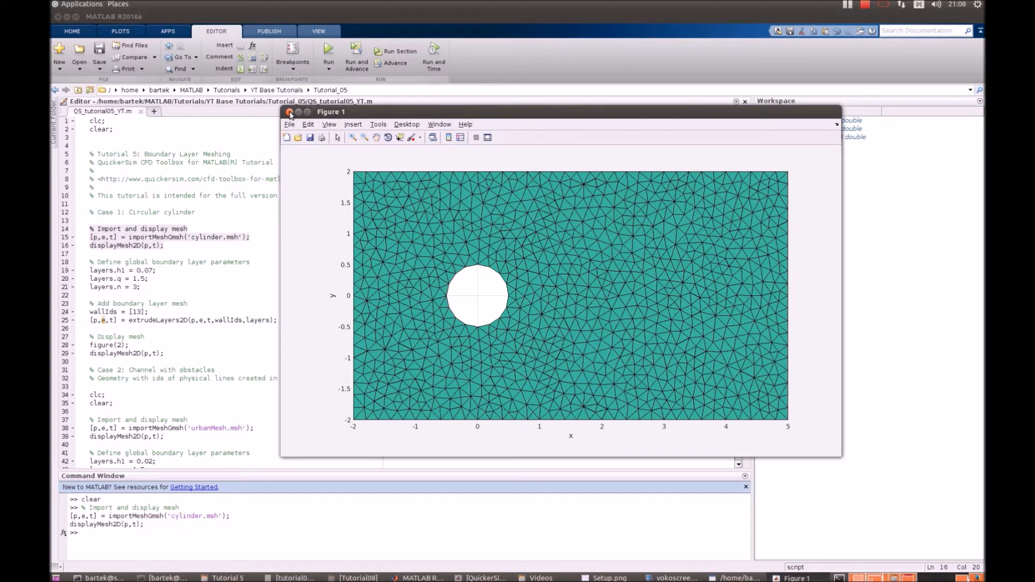
Close Figure 1 and highlight the layers variable and its q parameter in the script.
click(290, 111)
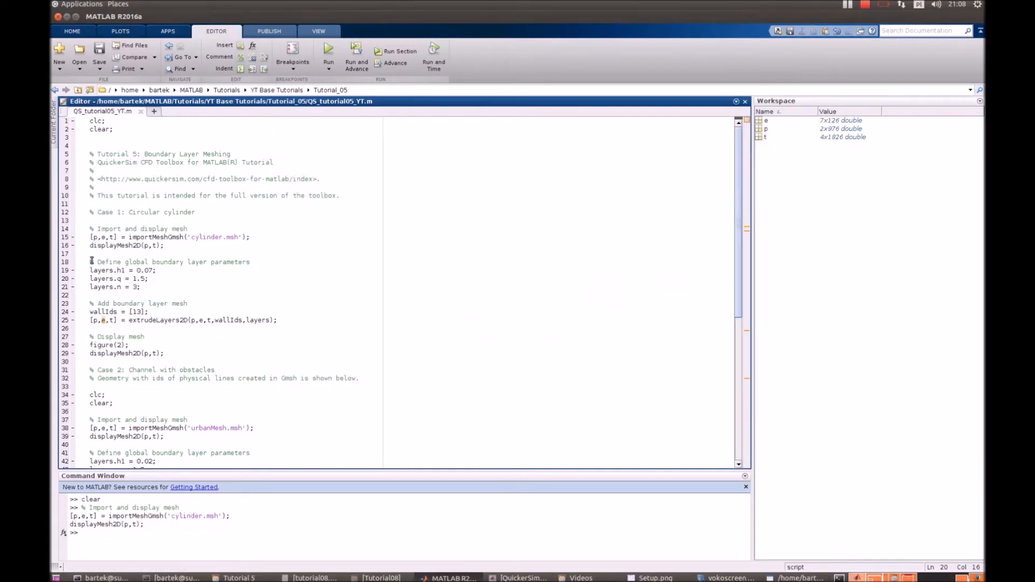
double_click(101, 270)
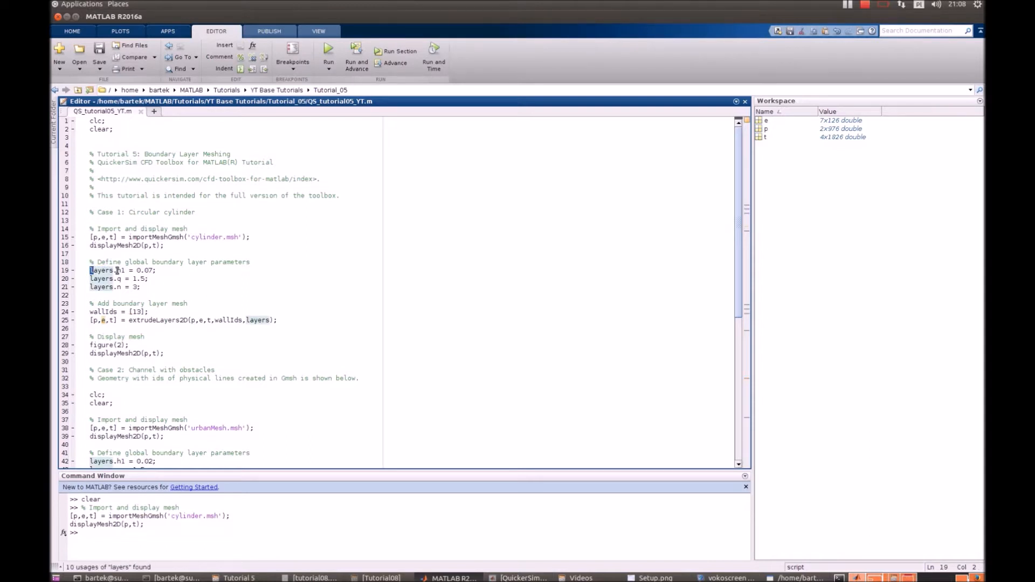
double_click(120, 270)
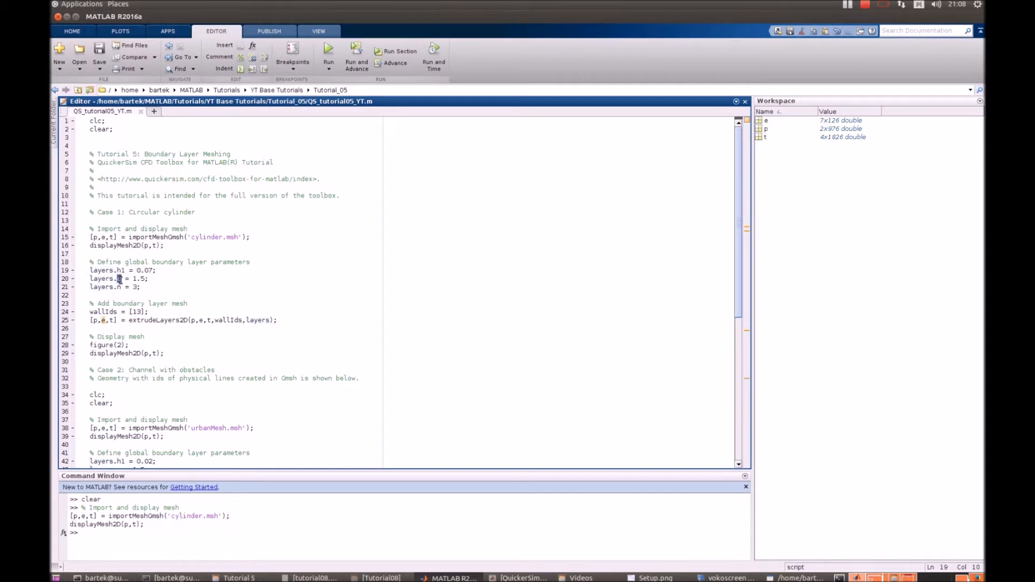
click(128, 278)
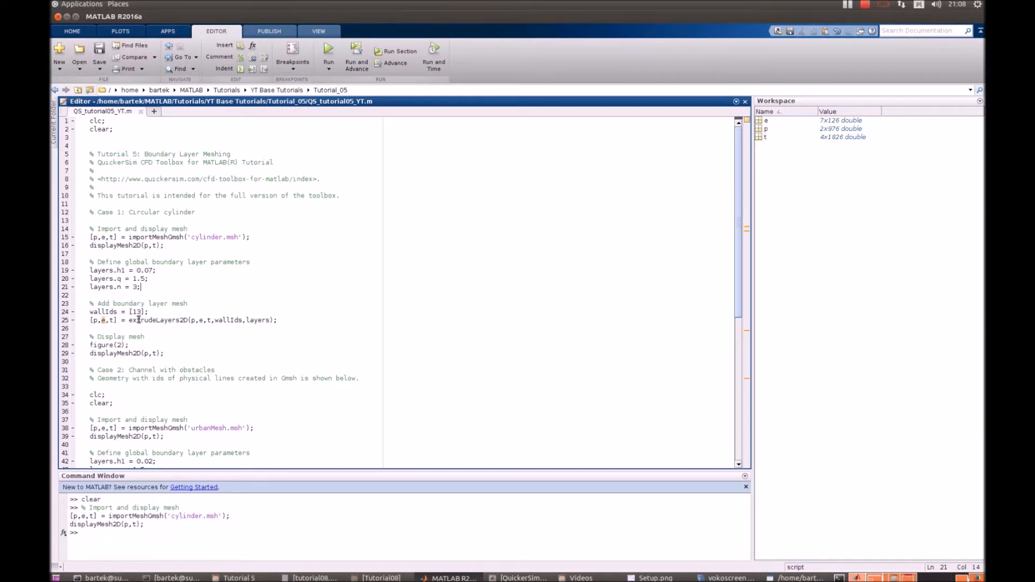
Highlight the extrudeLayers2D call with its p, e, t arguments and select lines 18–29.
double_click(103, 312)
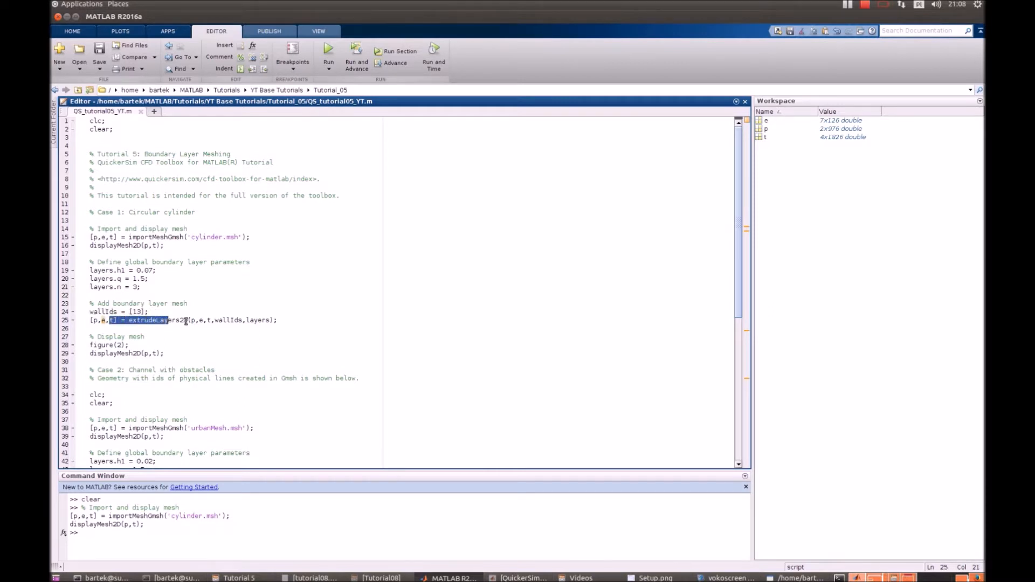
double_click(199, 319)
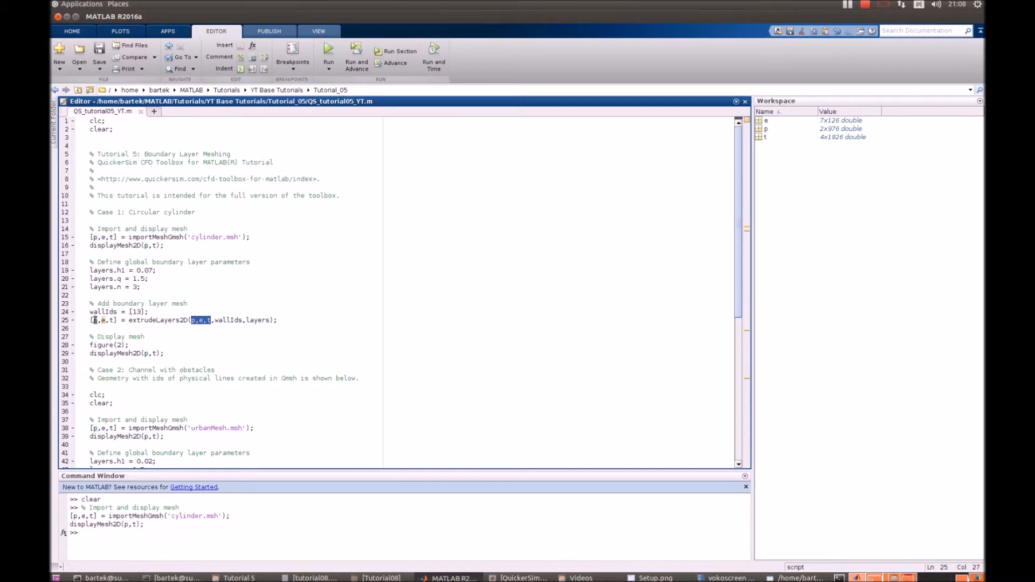
click(93, 320)
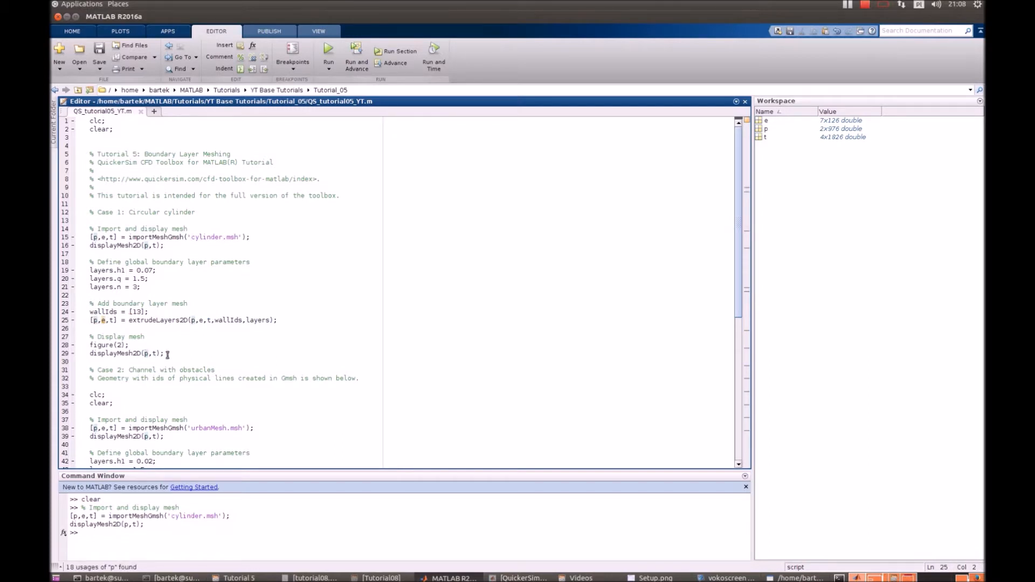
click(164, 354)
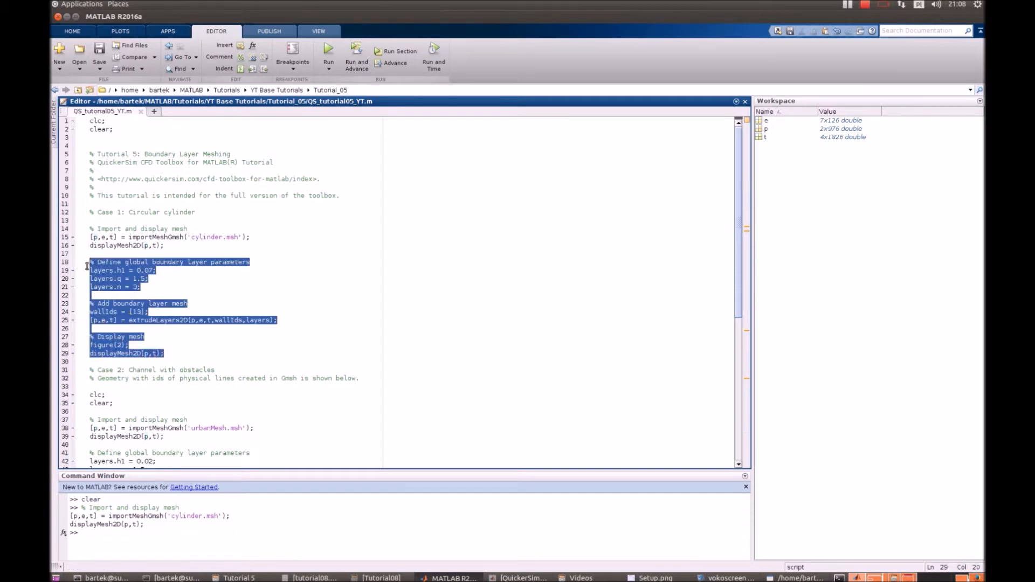
Run the selected boundary-layer block so Figure 2 shows the cylinder mesh with extruded layers.
click(327, 56)
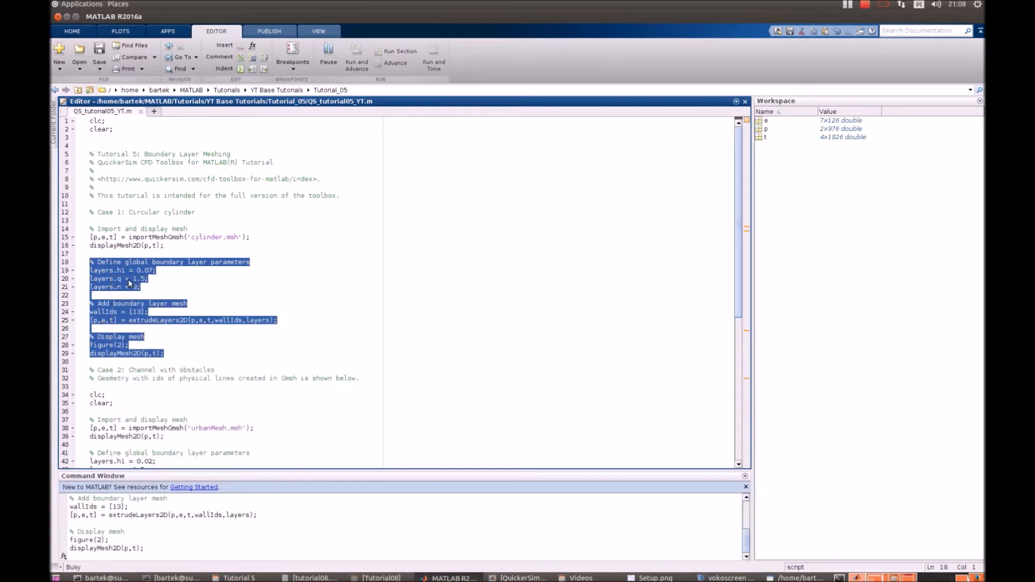
click(328, 56)
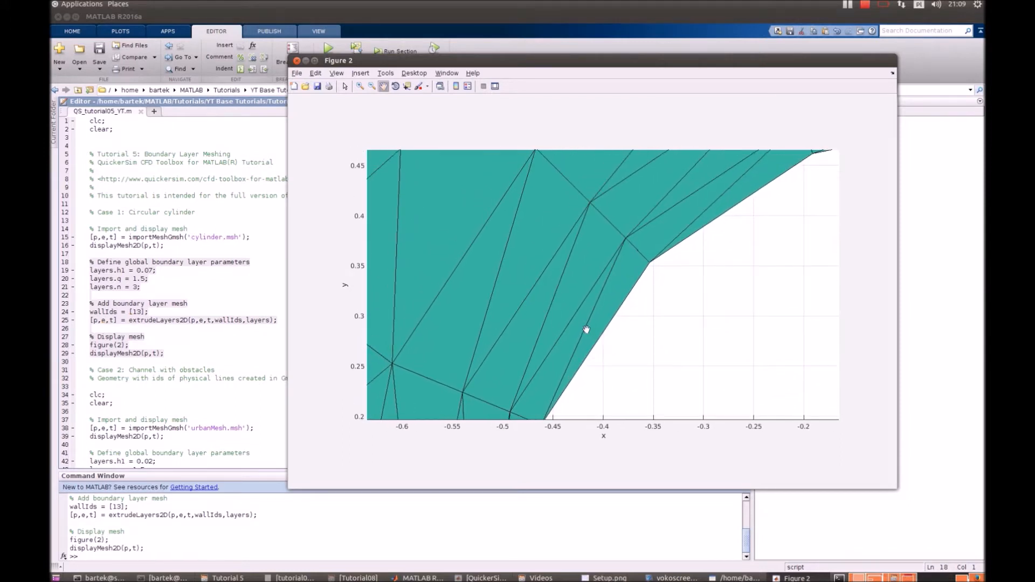
mouse_move(722, 356)
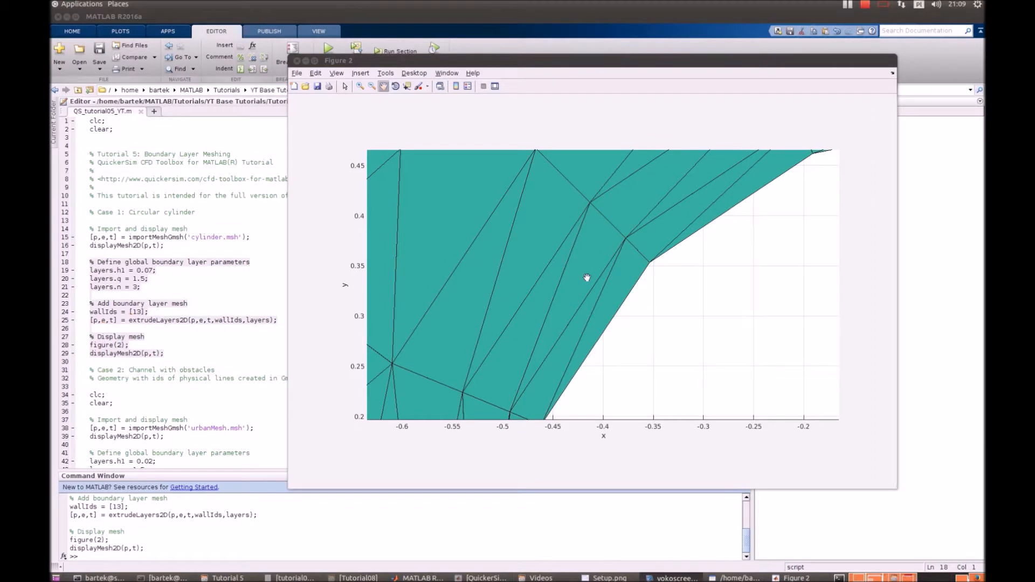
mouse_move(655, 220)
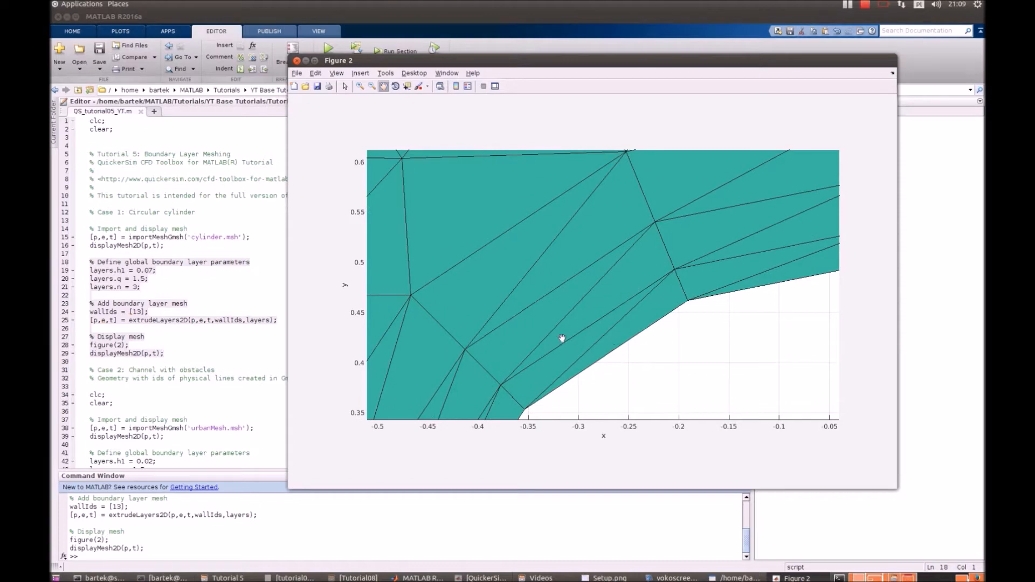
mouse_move(672, 271)
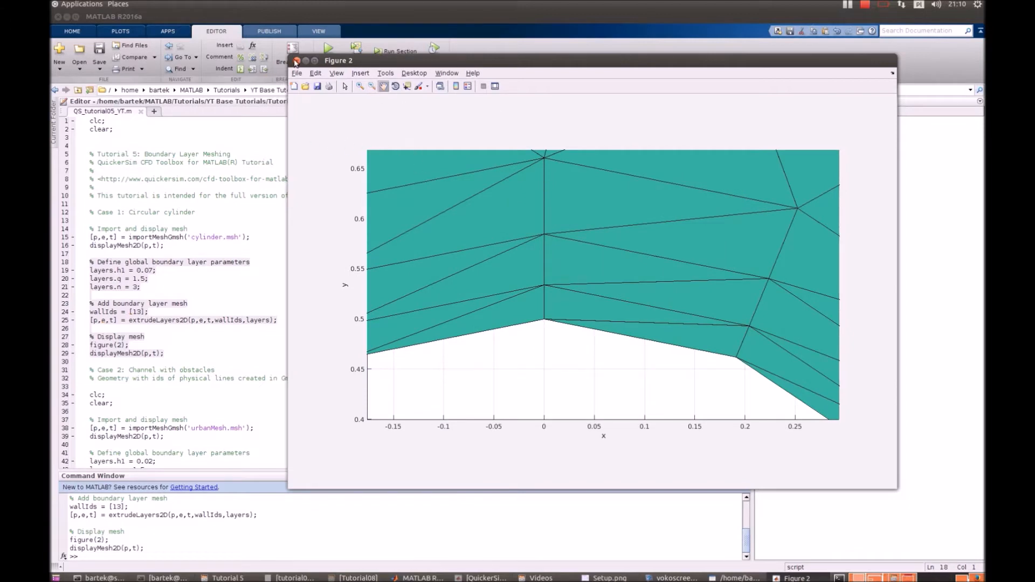
Close Figure 2 with the layered cylinder mesh.
click(308, 61)
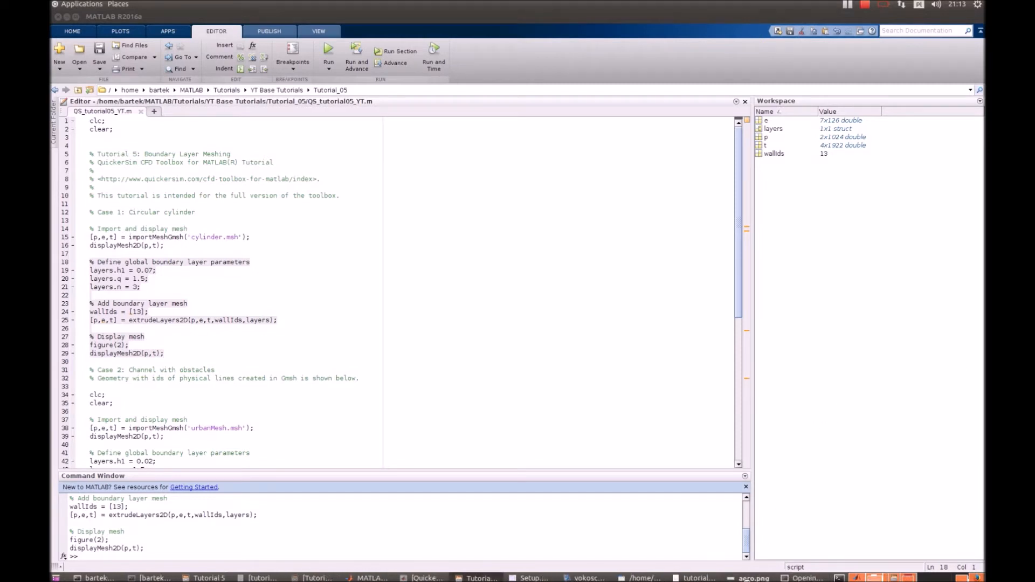
Show aero.png, the channel geometry with boundary ids 15–23, placed beside the script.
click(746, 578)
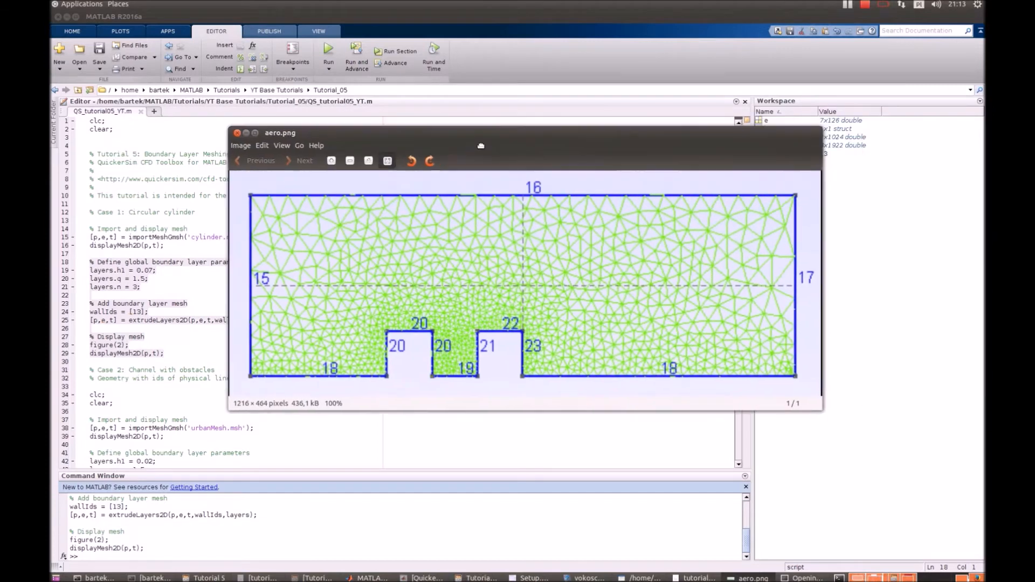
drag(481, 145, 507, 122)
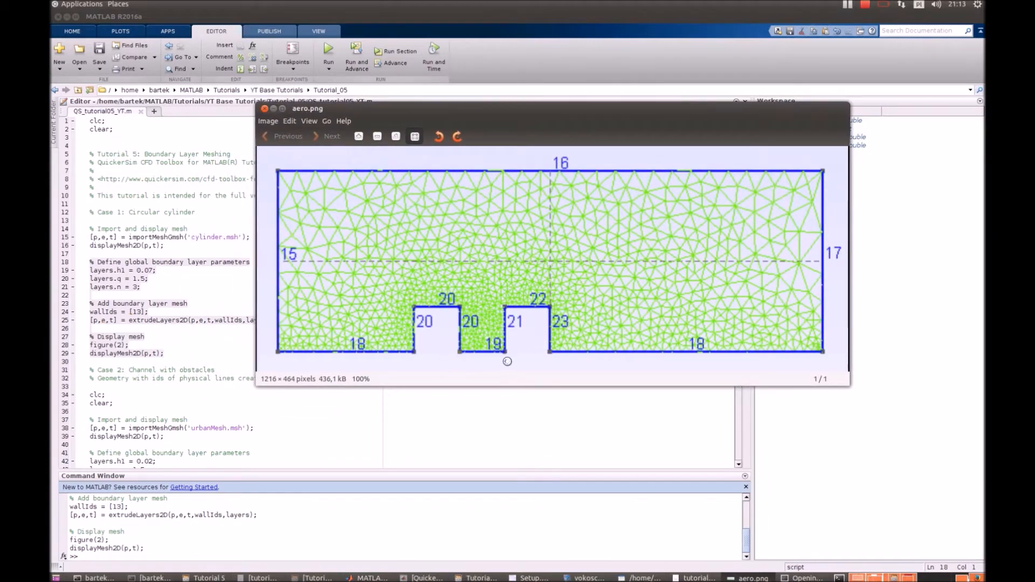
mouse_move(272, 237)
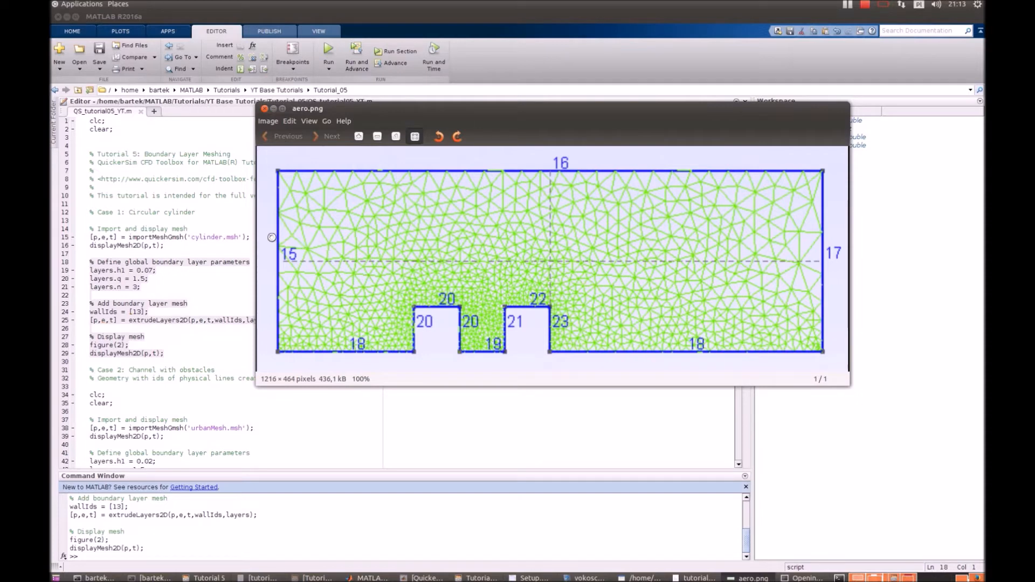
mouse_move(304, 354)
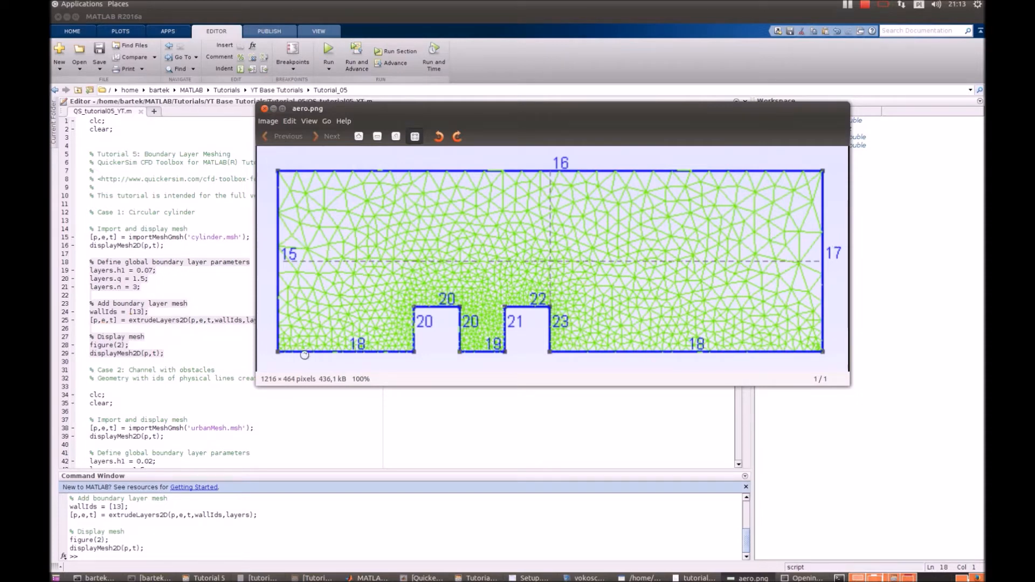
mouse_move(283, 351)
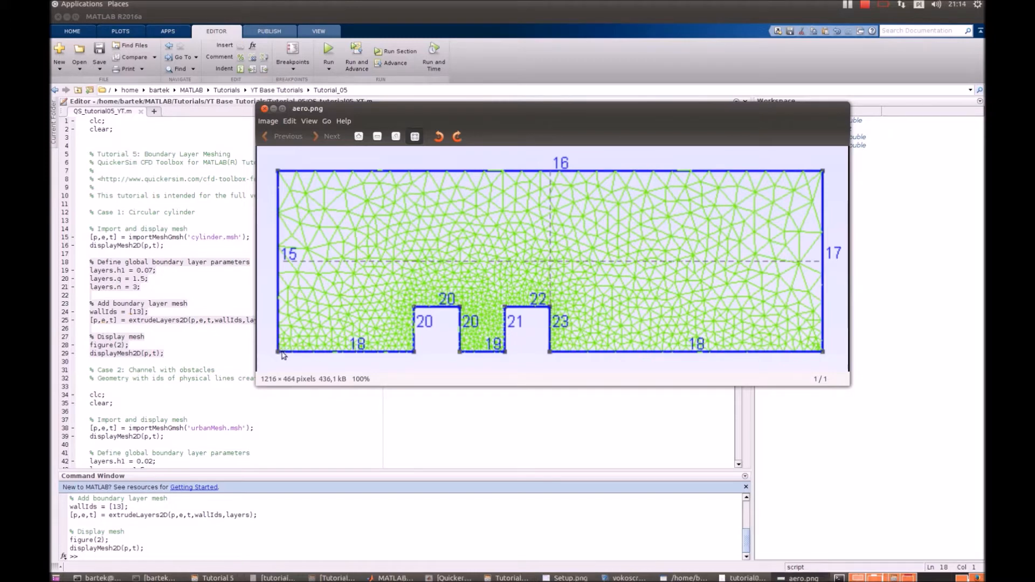
mouse_move(278, 351)
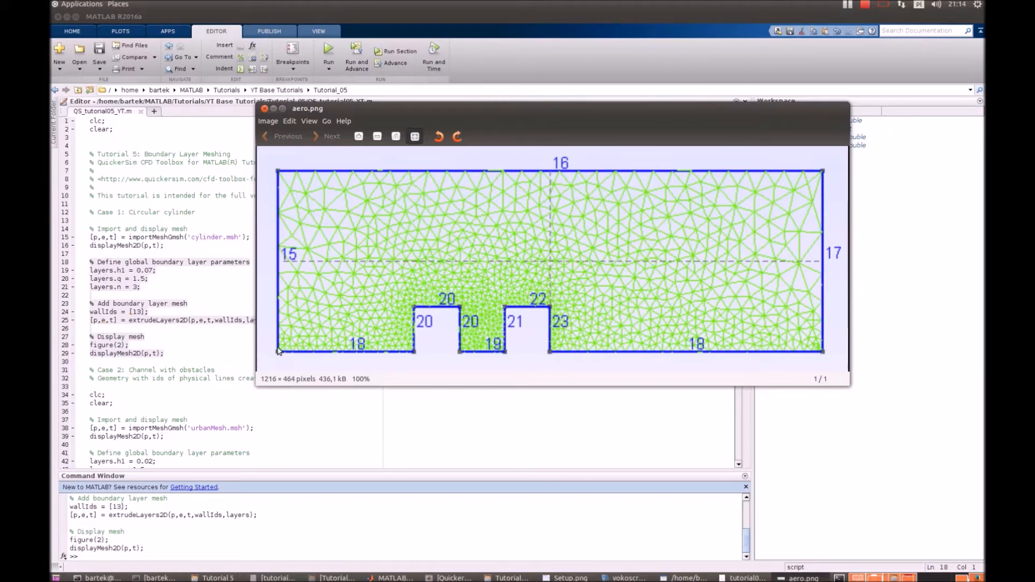
mouse_move(308, 350)
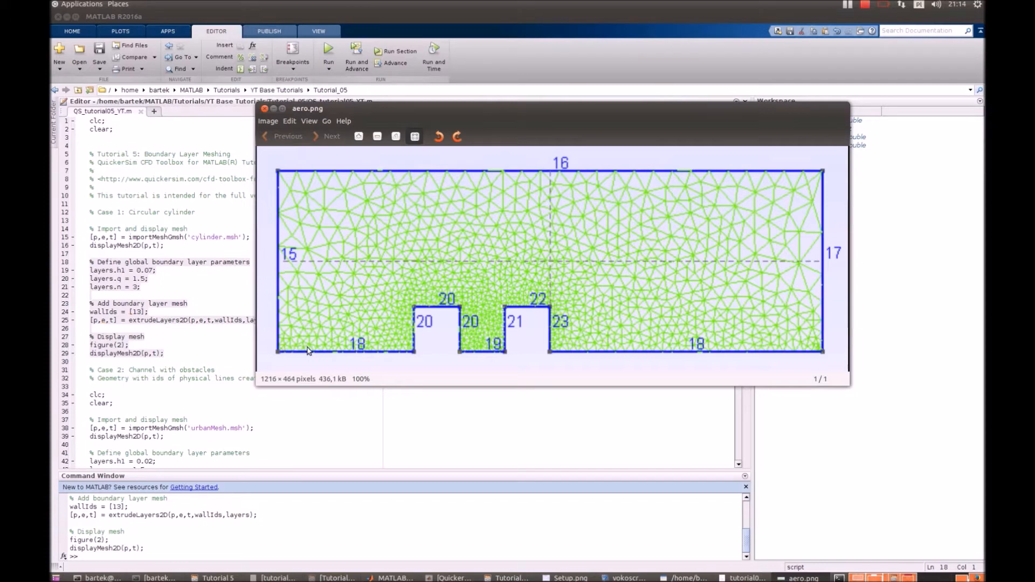
mouse_move(384, 349)
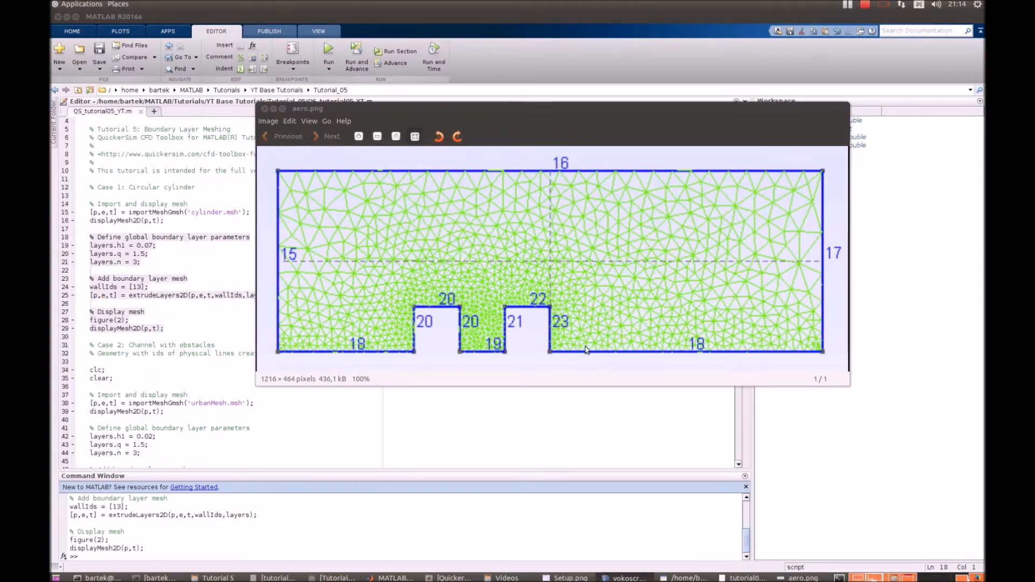
mouse_move(539, 362)
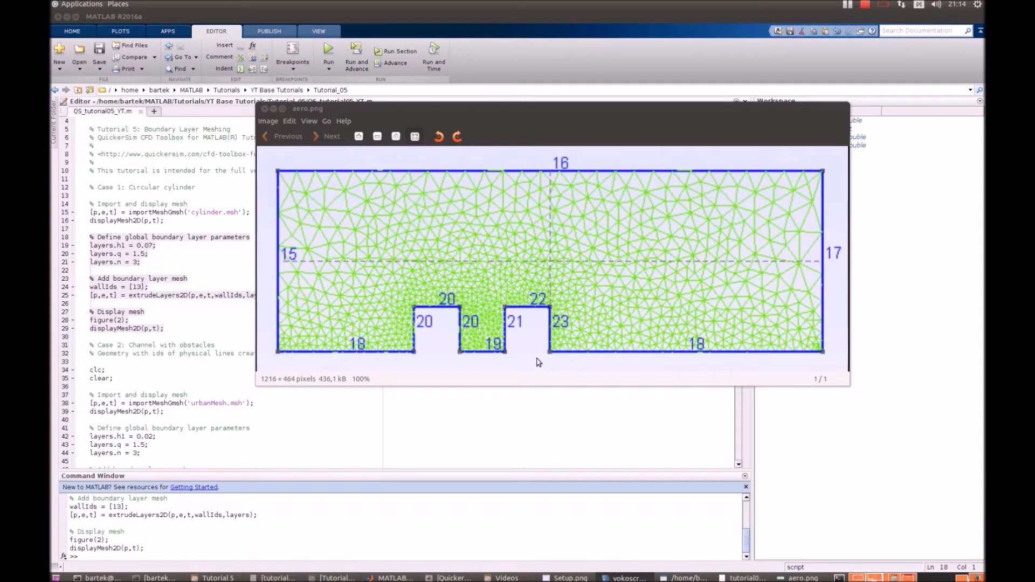
mouse_move(537, 362)
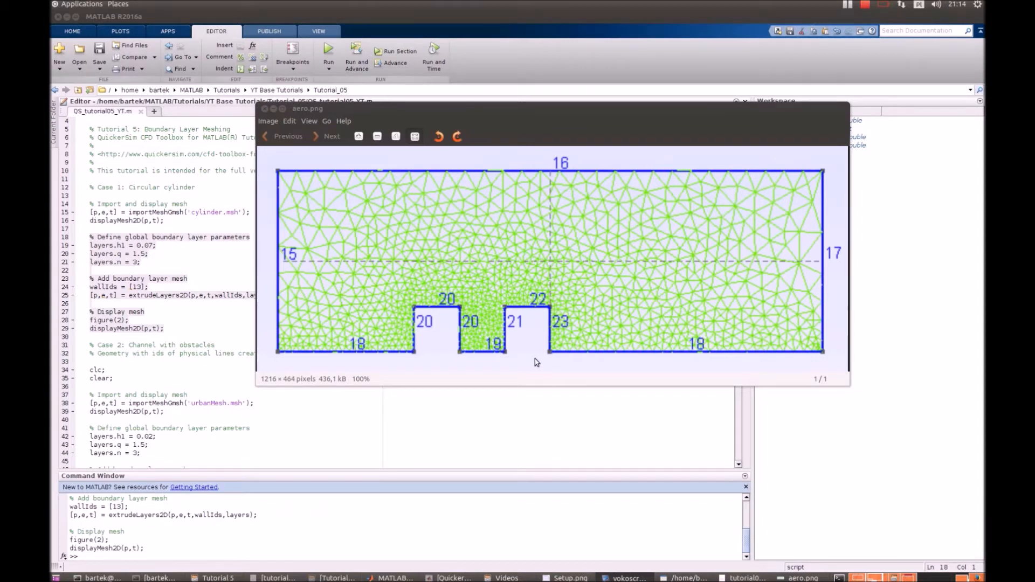
drag(308, 108, 331, 87)
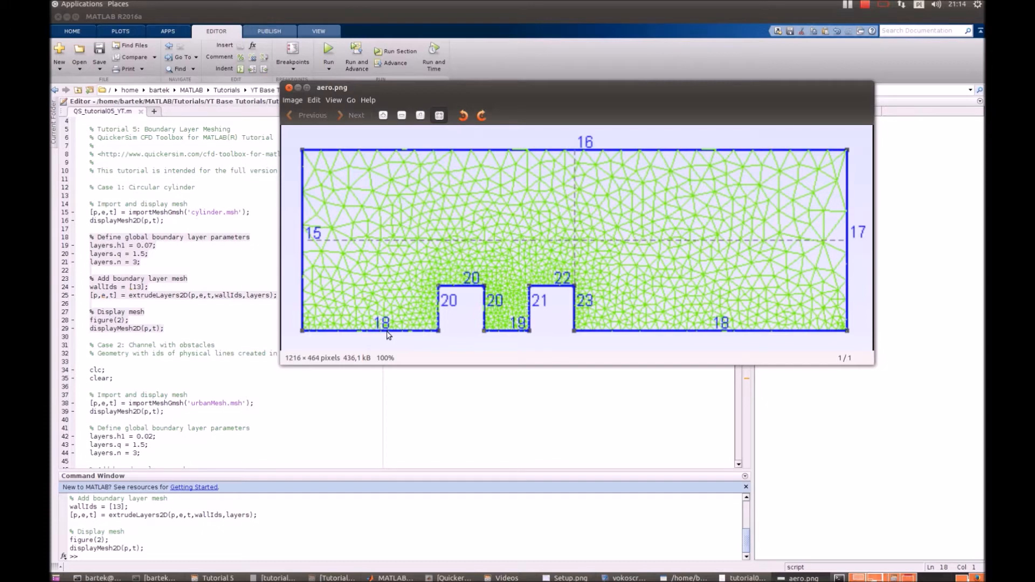
mouse_move(386, 333)
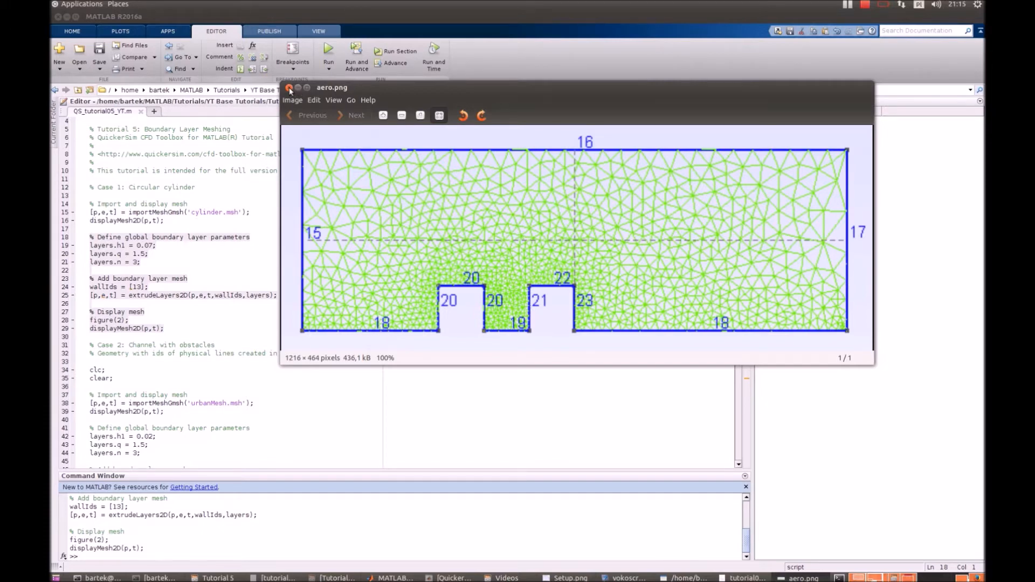
Close the image and review the Case 2 layer parameters: first thickness 0.02, ratio 1.5, number of layers.
click(299, 88)
text(wallIds = [18 19 20 21 22 23];)
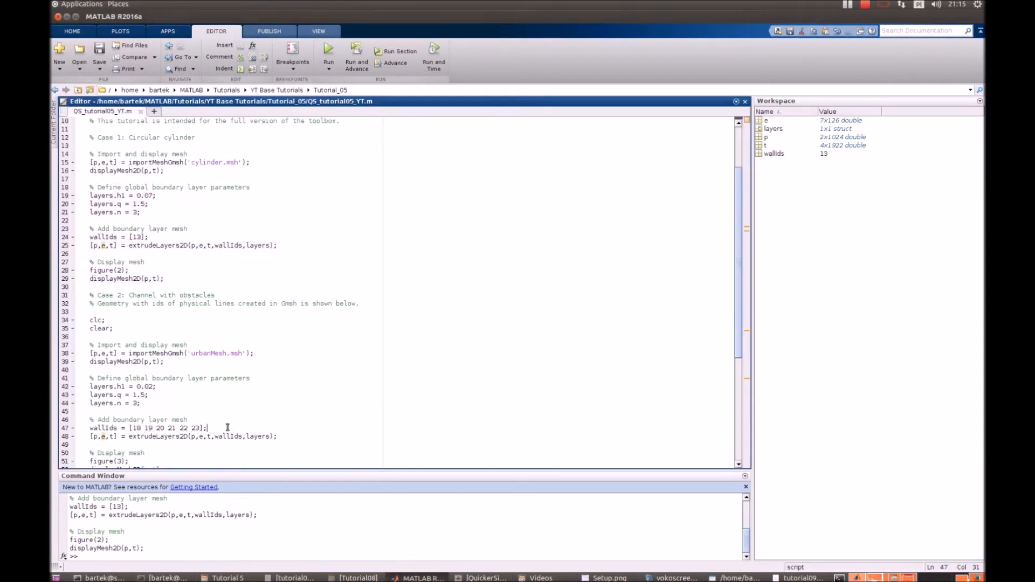
double_click(145, 386)
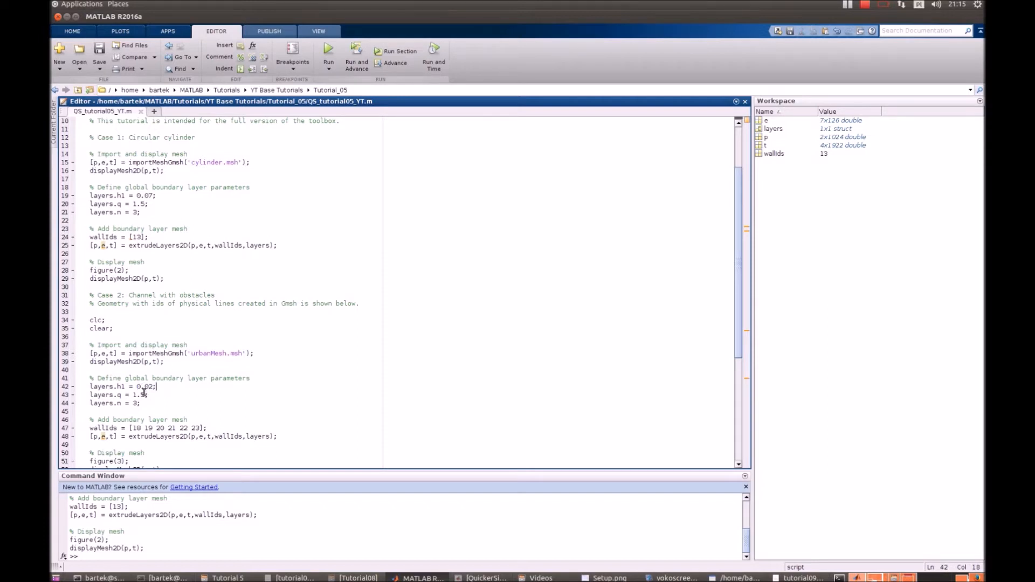
double_click(139, 394)
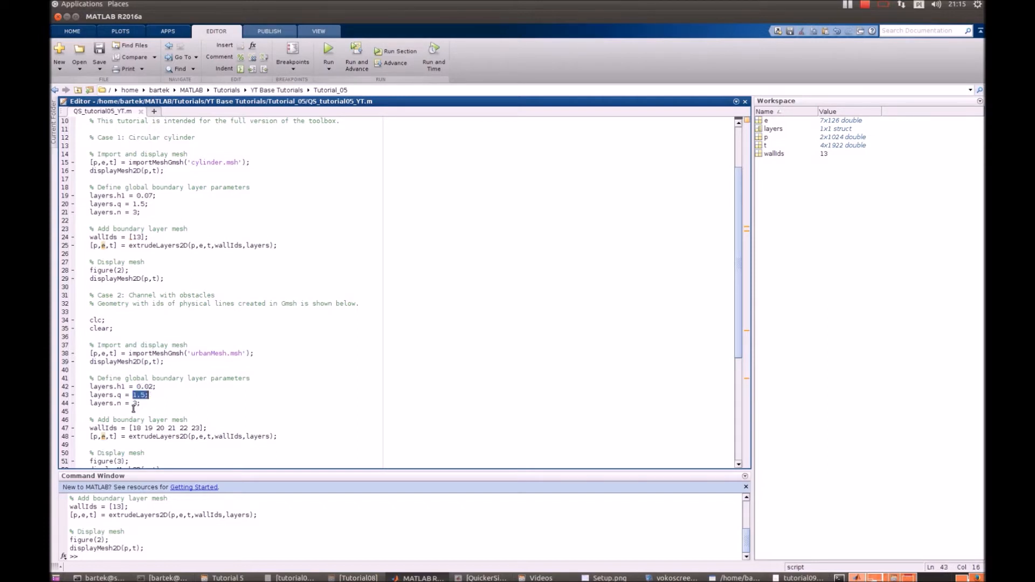
click(144, 403)
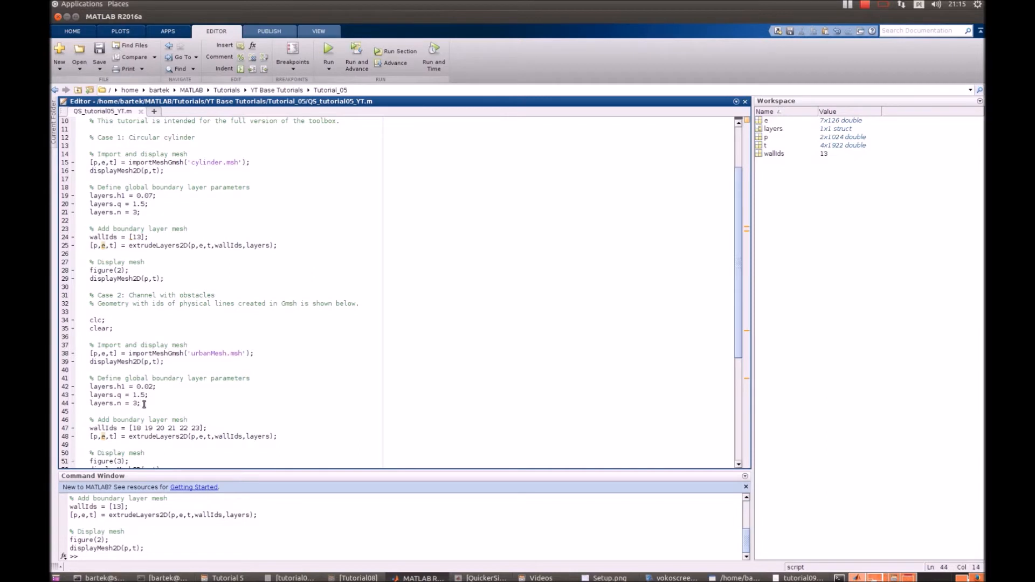
Run the Case 2 channel-with-obstacles code to produce the layered mesh in Figure 3.
scroll(down, 3)
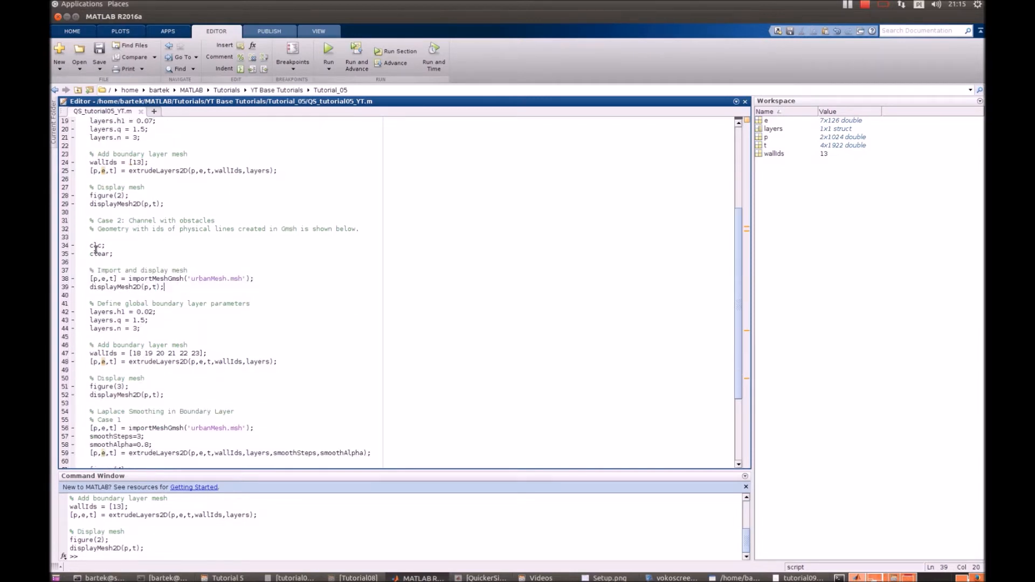
click(328, 56)
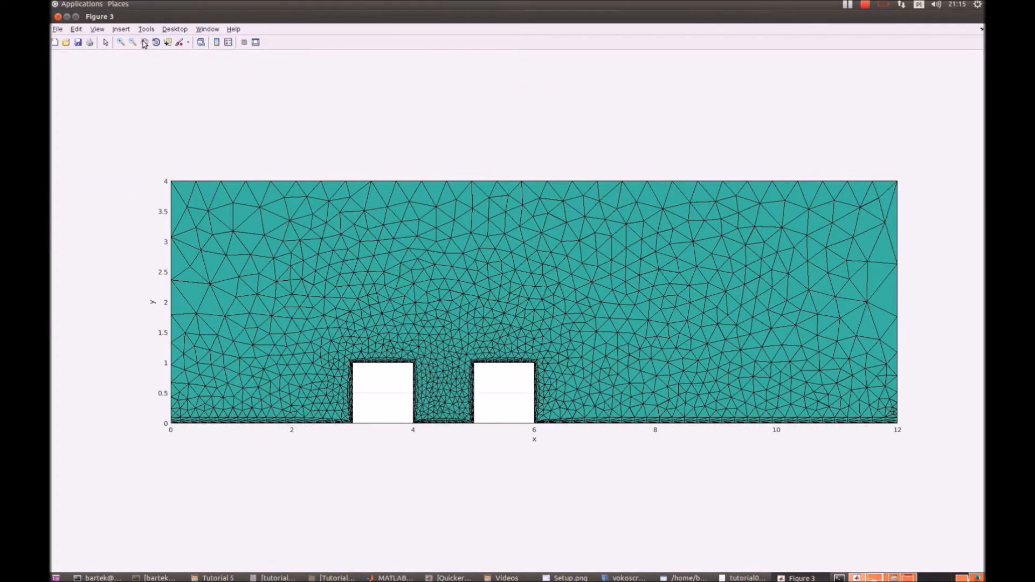
Zoom in on the boundary-layer cells at the obstacle edge near x = 4, then return to the Editor.
click(119, 42)
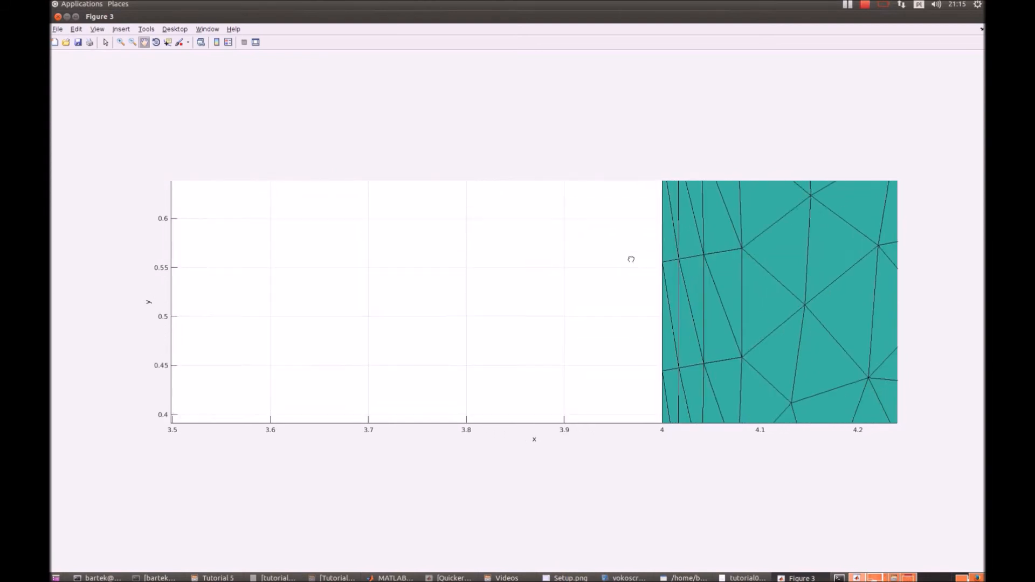
click(415, 578)
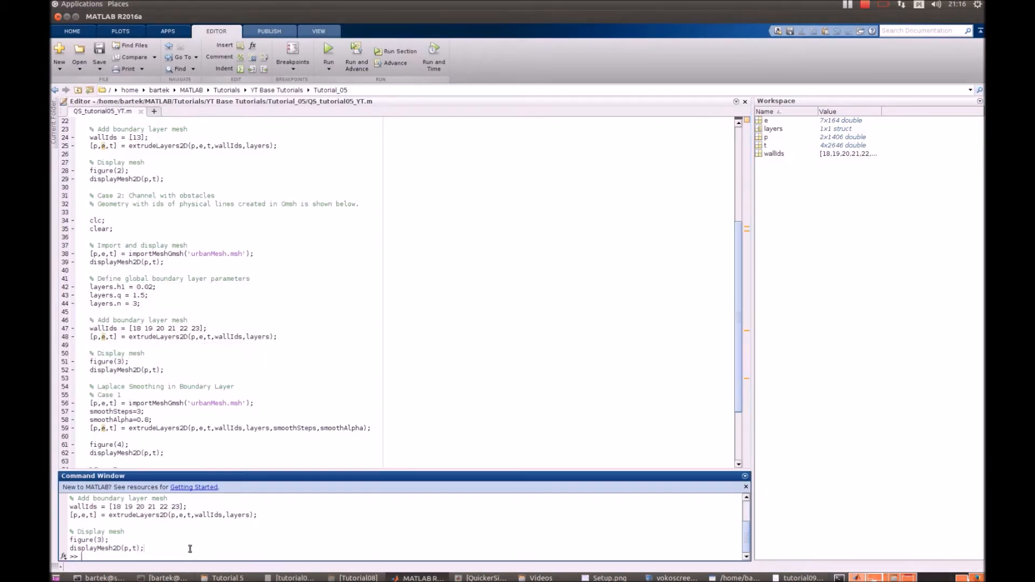
Show the help for extrudeLayers2D in the Command Window.
text(help)
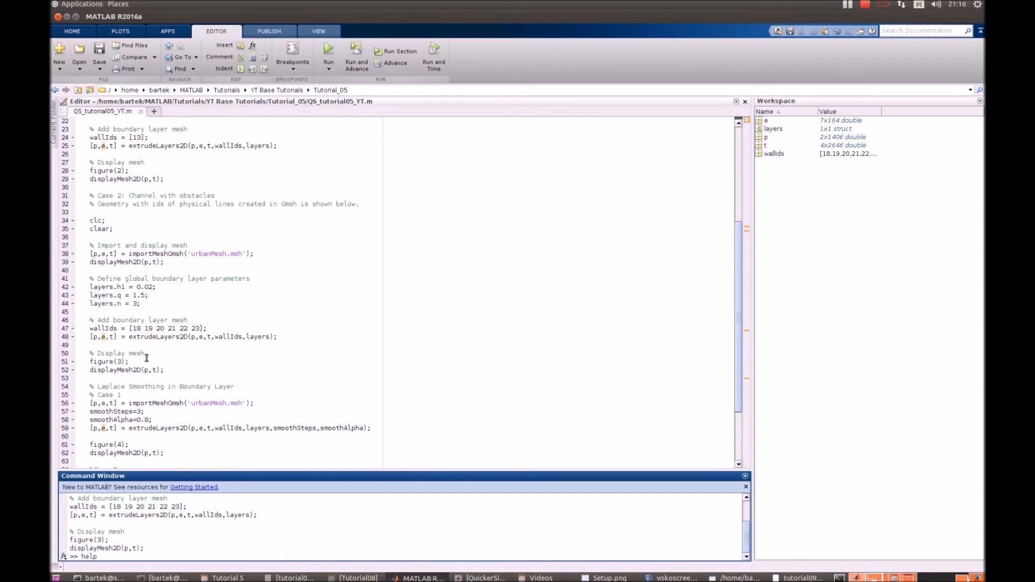
double_click(157, 337)
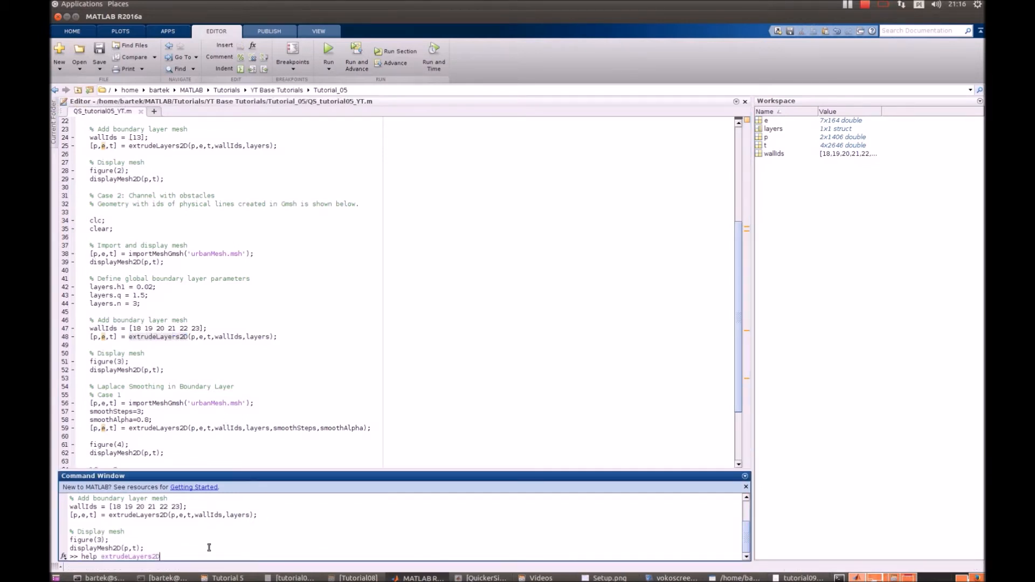
key(Return)
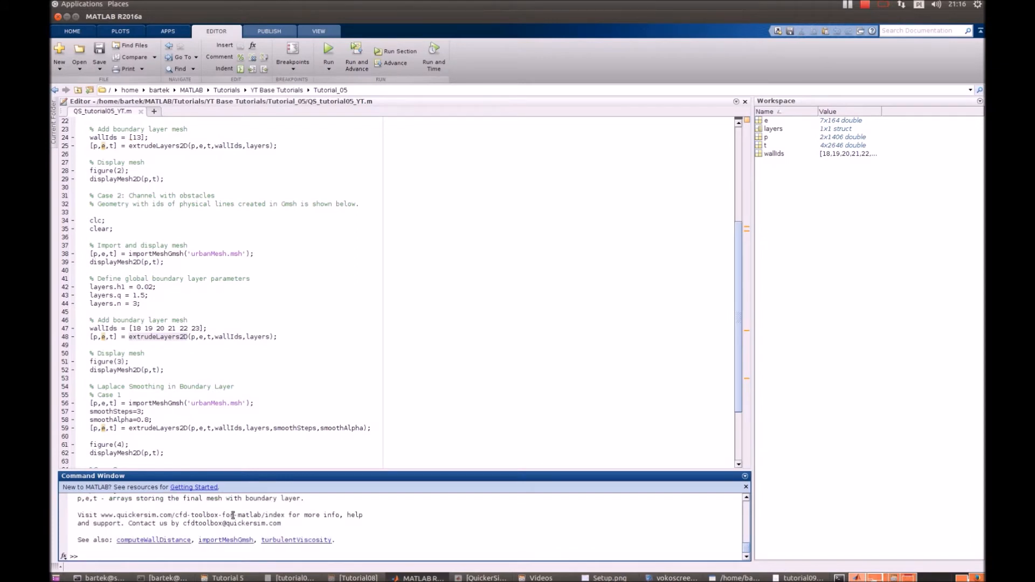
mouse_move(267, 467)
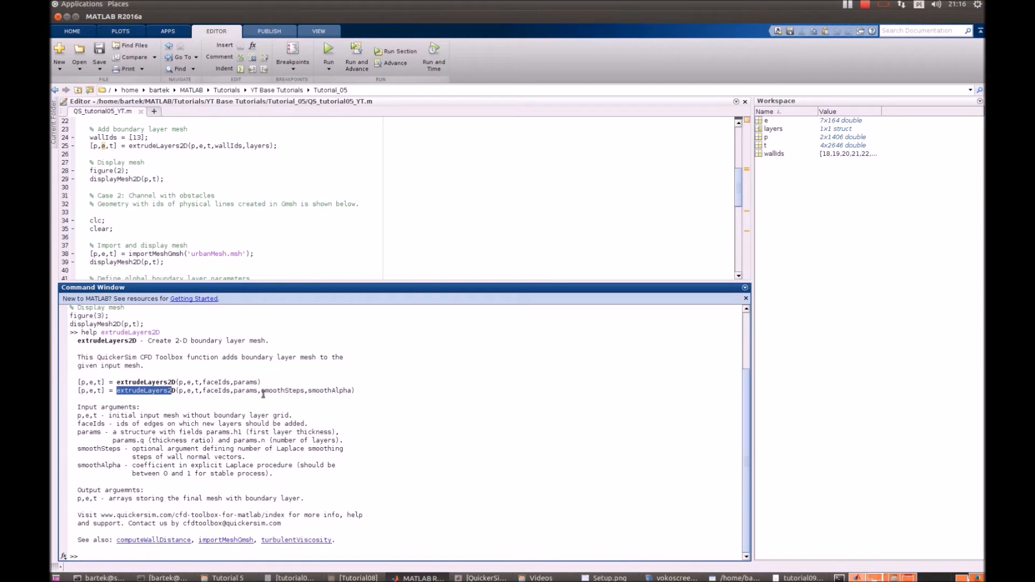
Highlight the smoothAlpha and smoothSteps optional arguments in the help text.
double_click(281, 390)
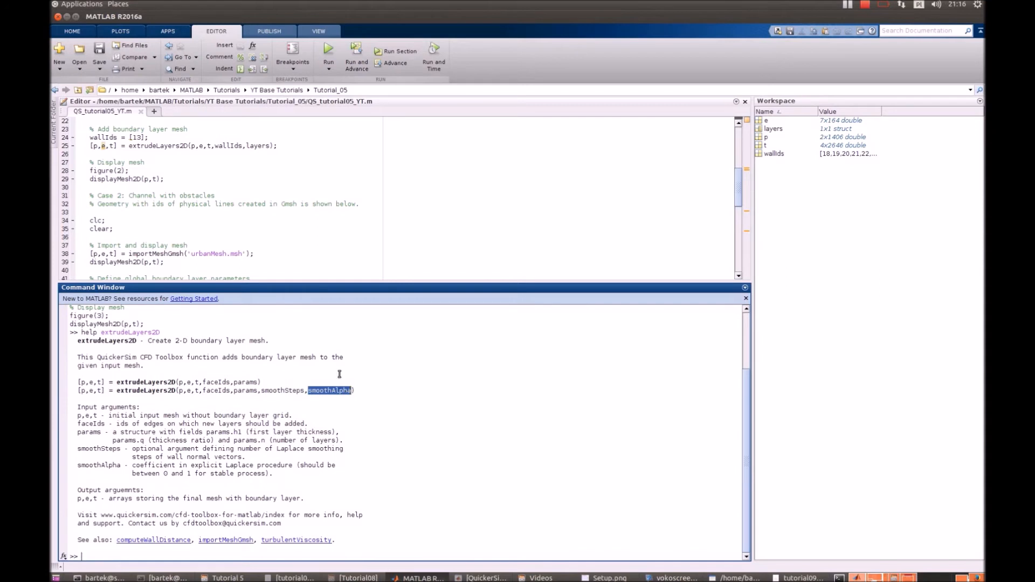
mouse_move(364, 277)
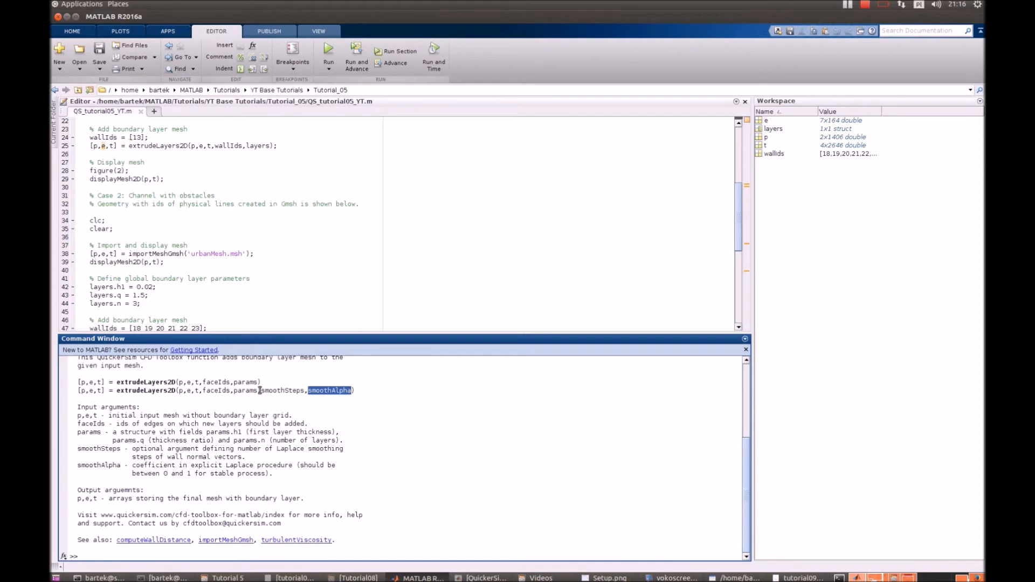
double_click(282, 391)
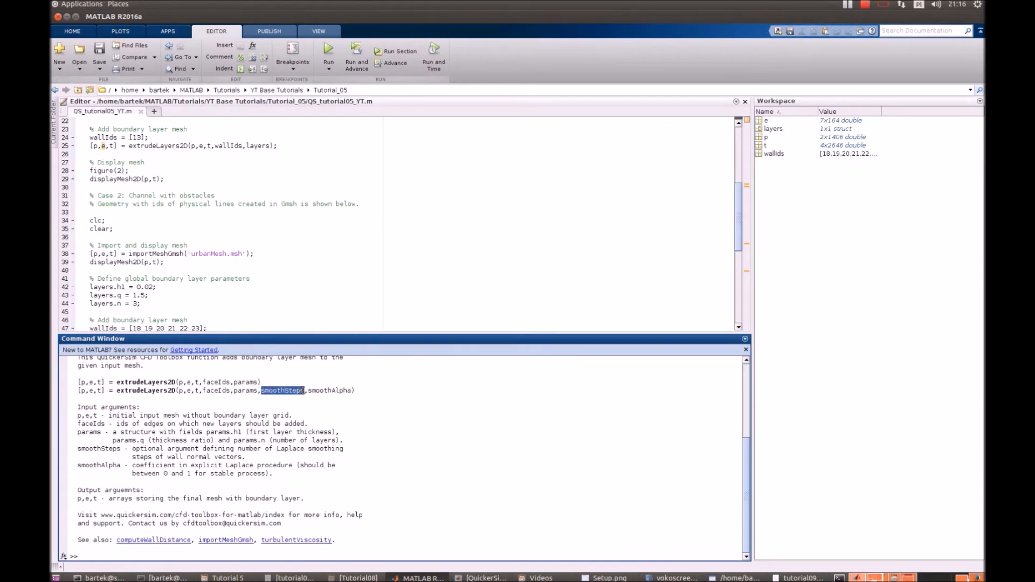
mouse_move(311, 339)
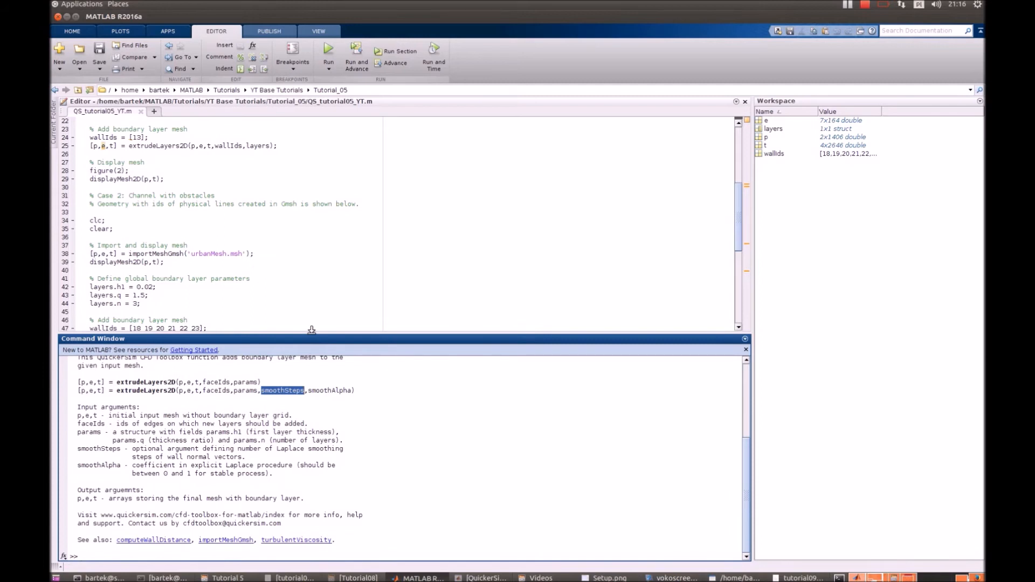
mouse_move(280, 398)
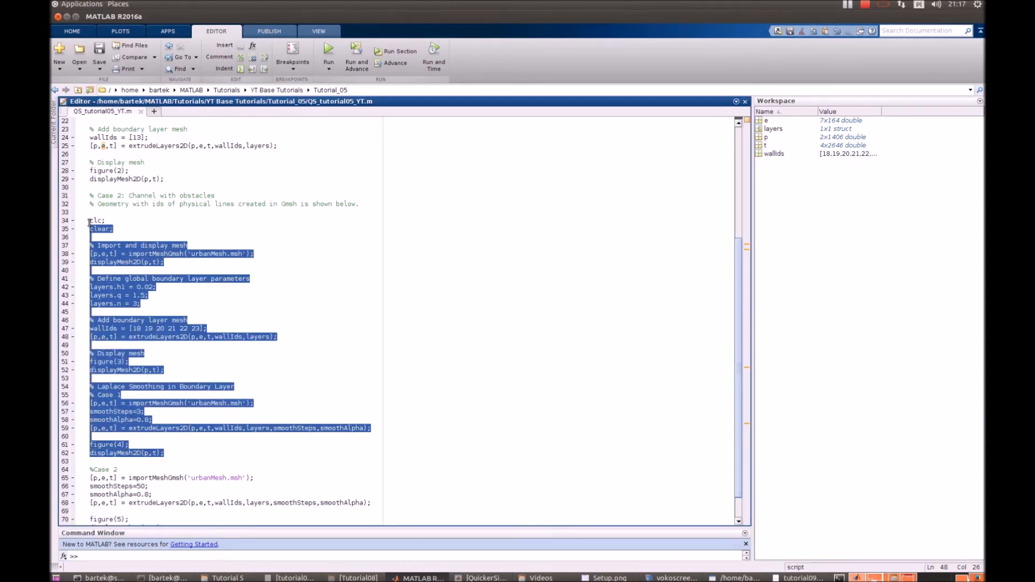
Run the full script, including both Laplace-smoothing cases with smoothSteps 50 and smoothAlpha 0.8.
click(327, 56)
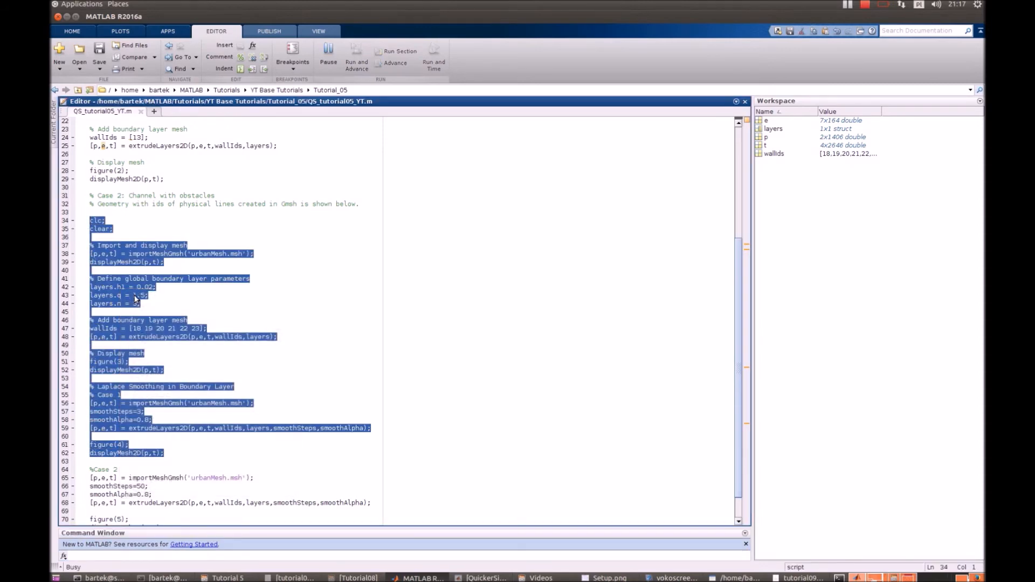
click(328, 55)
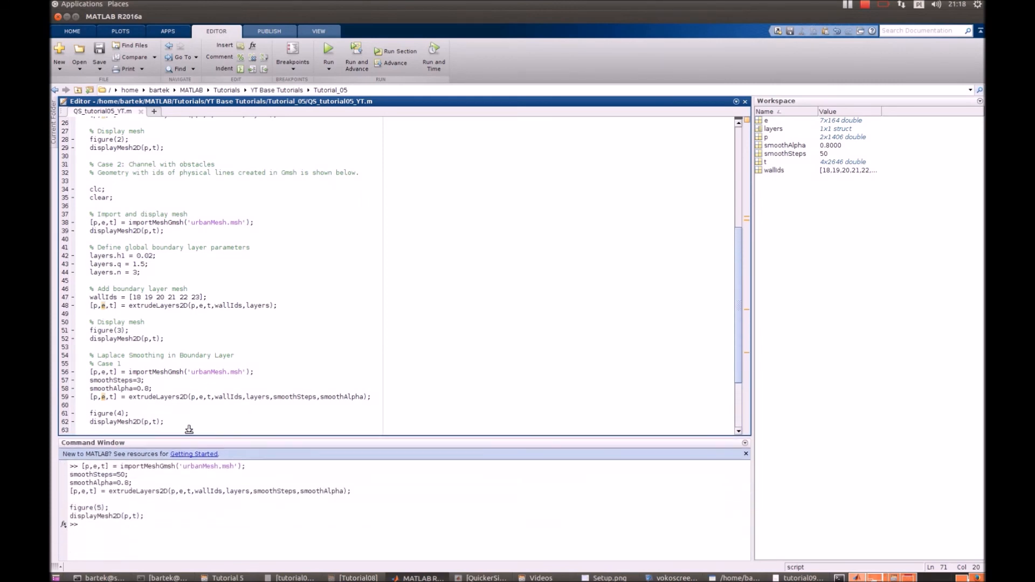
scroll(up, 3)
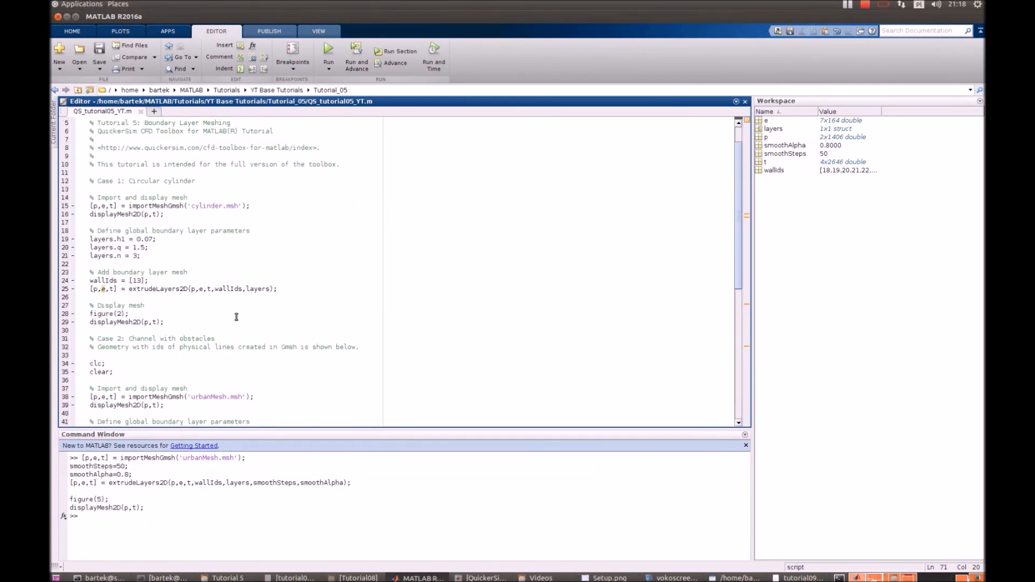
scroll(up, 3)
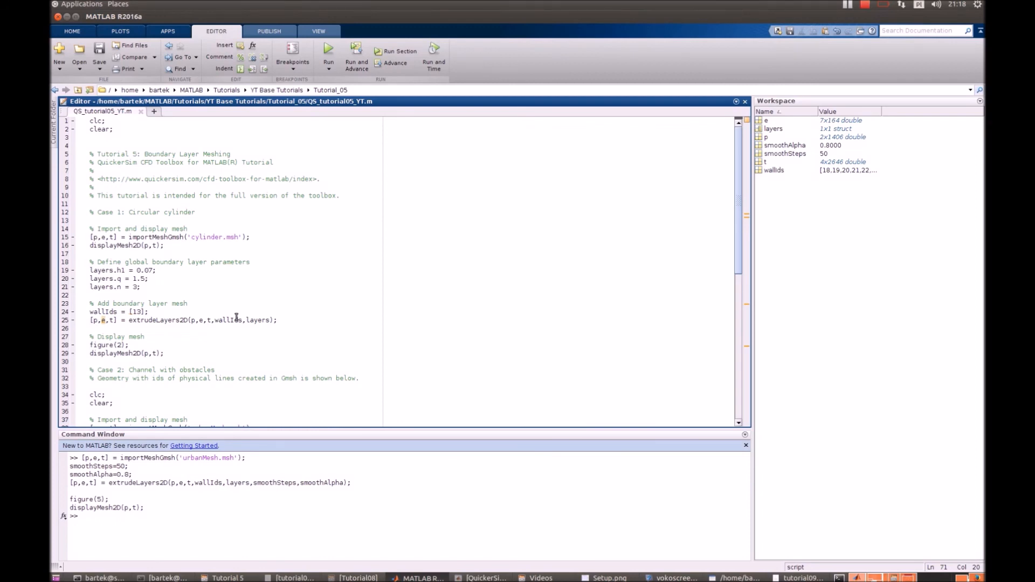
scroll(down, 3)
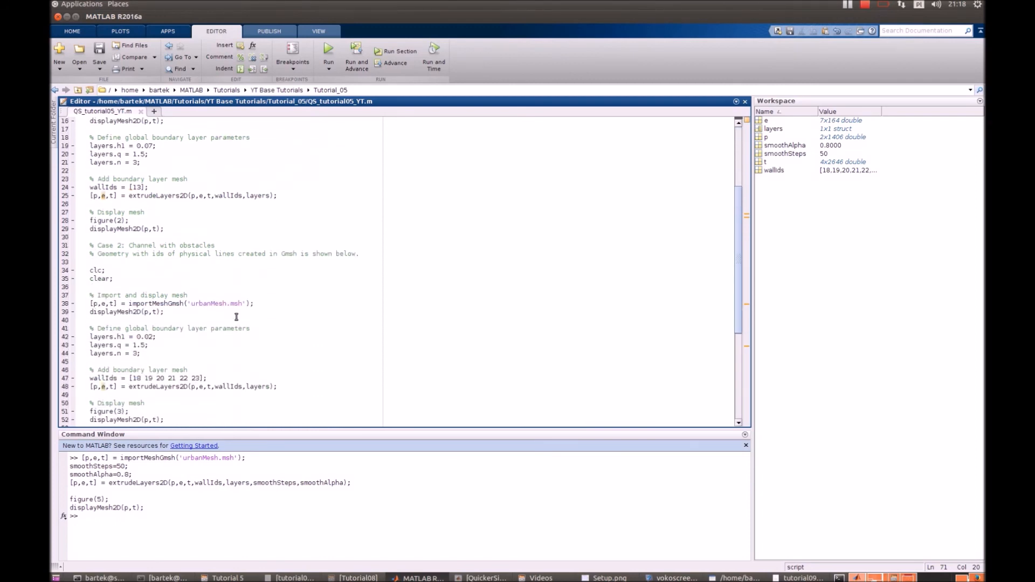
scroll(down, 3)
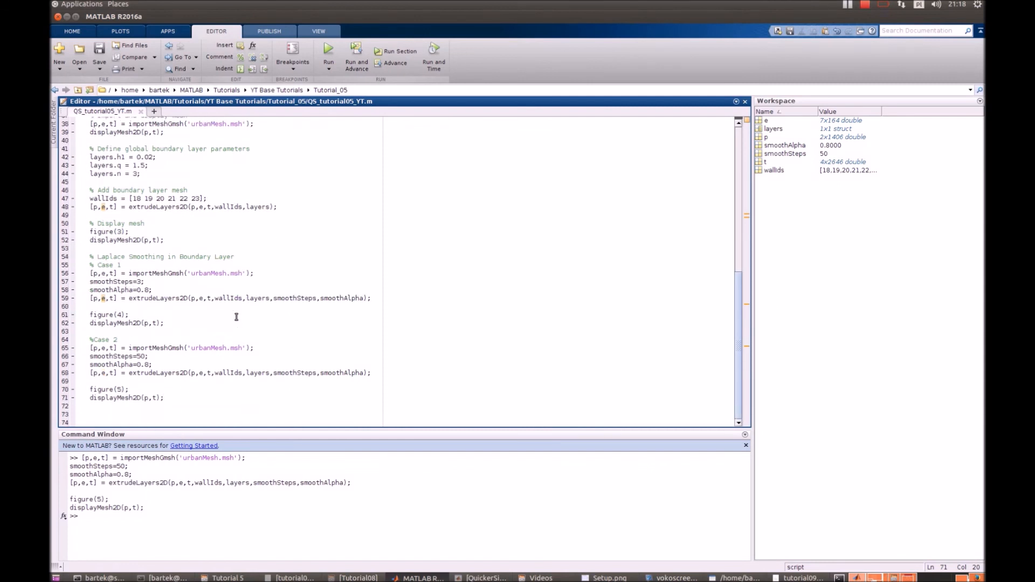